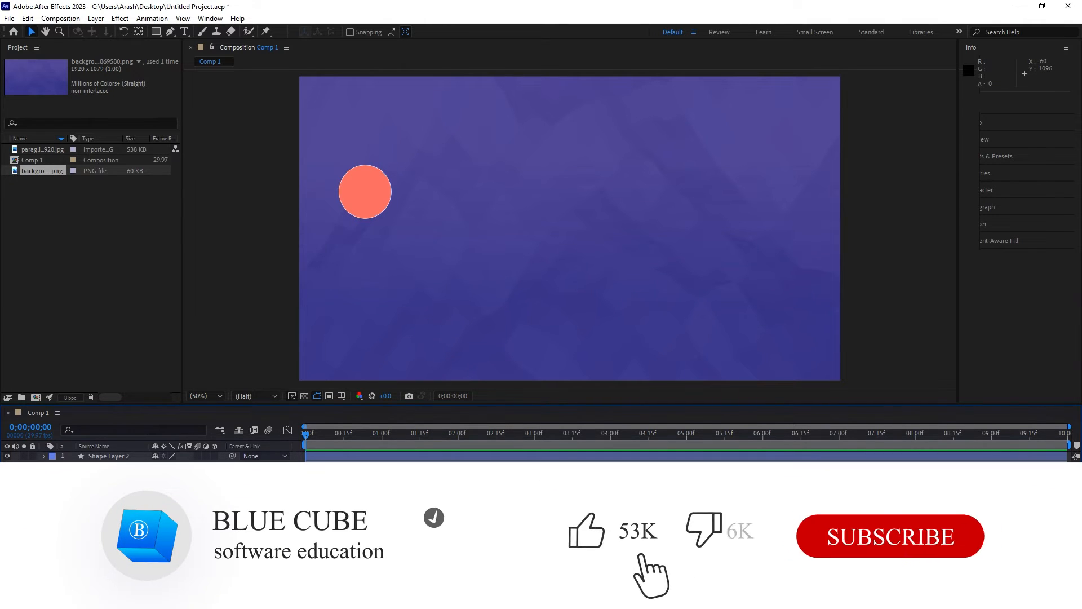
# Bring up the File menu's Save As options for the current project.
pyautogui.click(889, 535)
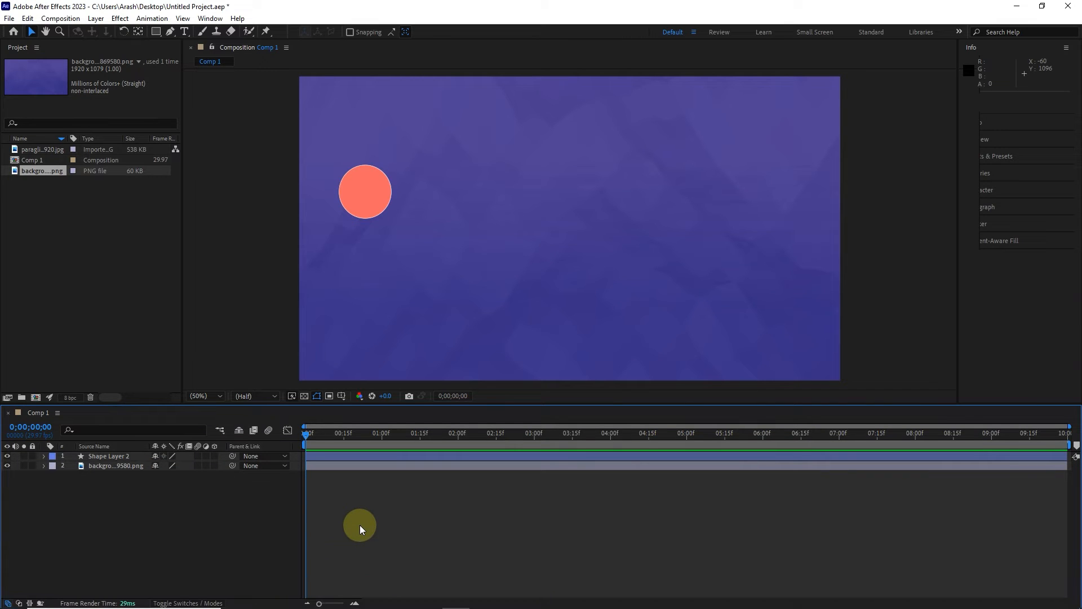
pyautogui.moveTo(143, 241)
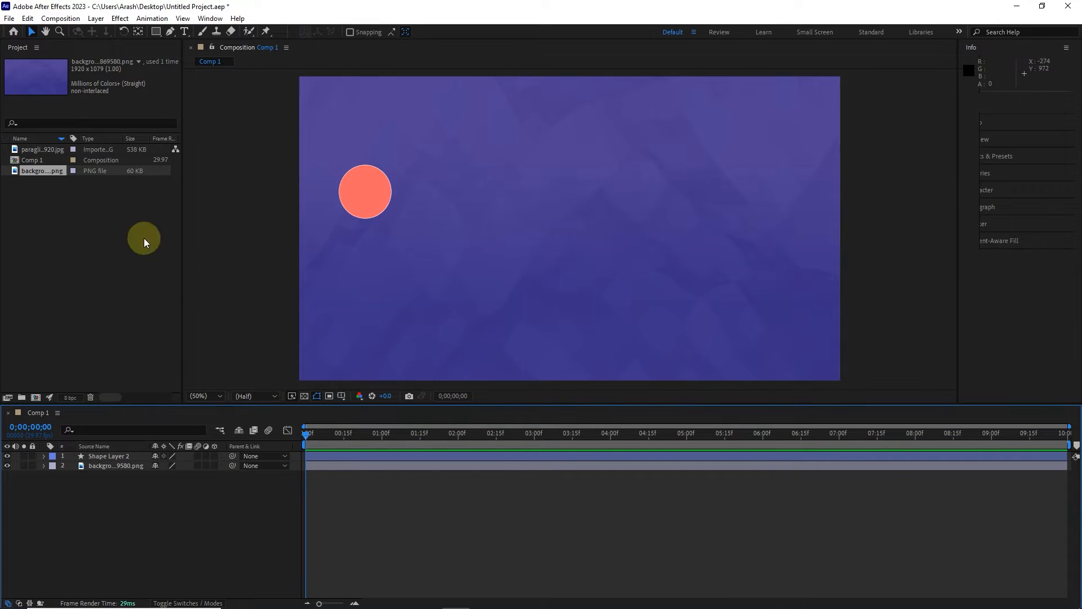
pyautogui.click(9, 18)
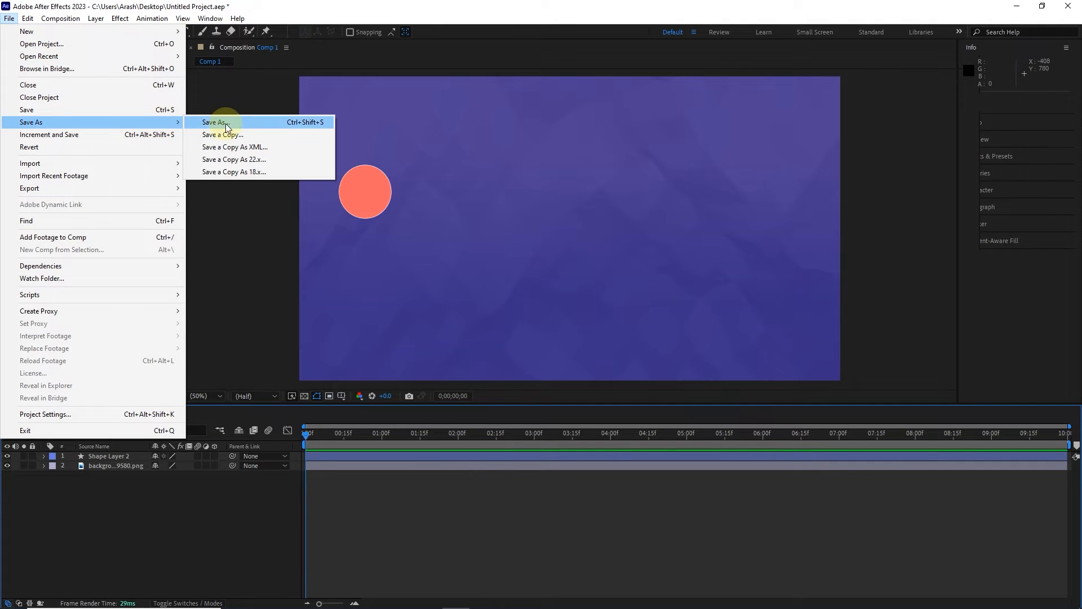
# Save the project as 'blue cube' (Adobe After Effects Project) inside Desktop folder 2.
pyautogui.click(214, 122)
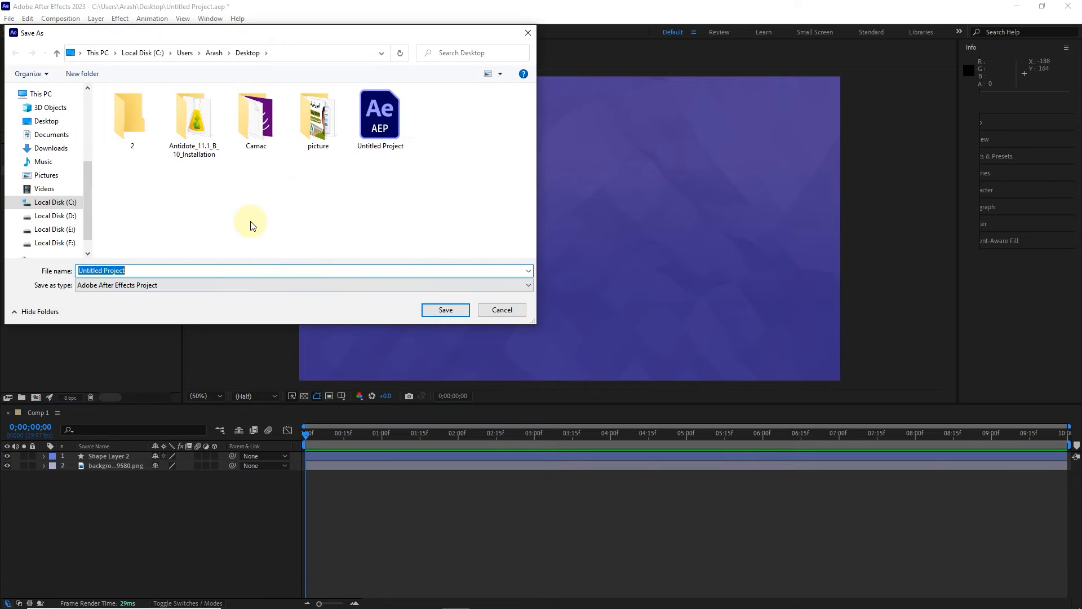
pyautogui.doubleClick(128, 115)
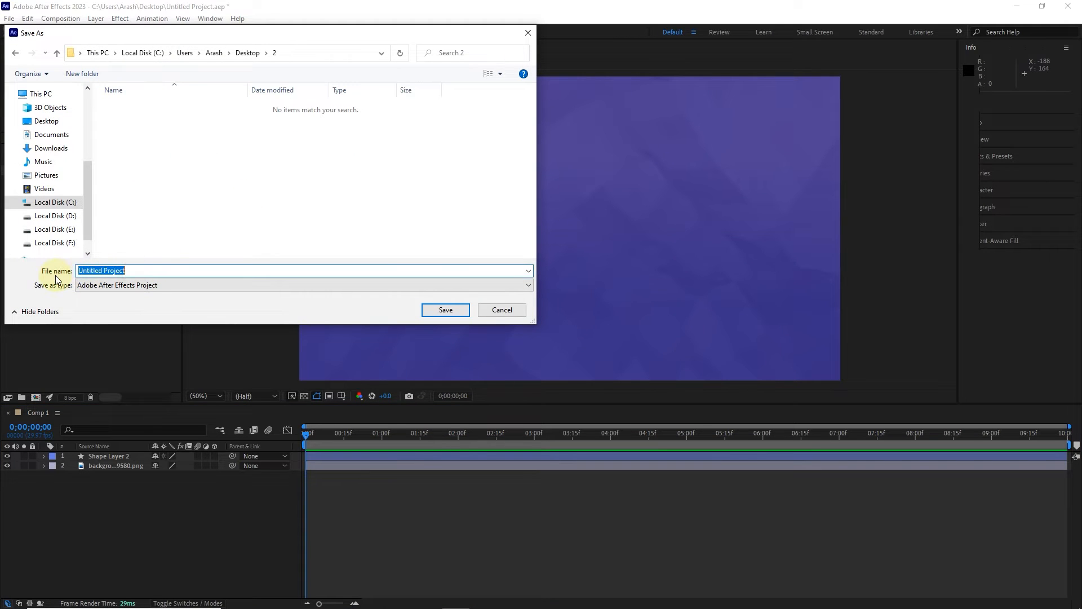
pyautogui.write('b')
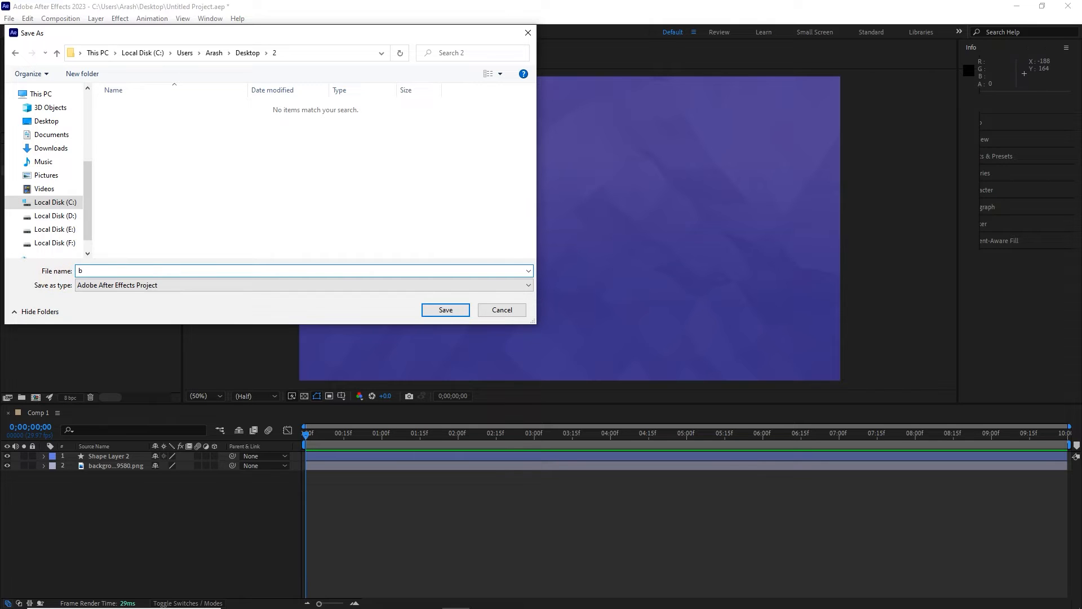
pyautogui.write('lue cube')
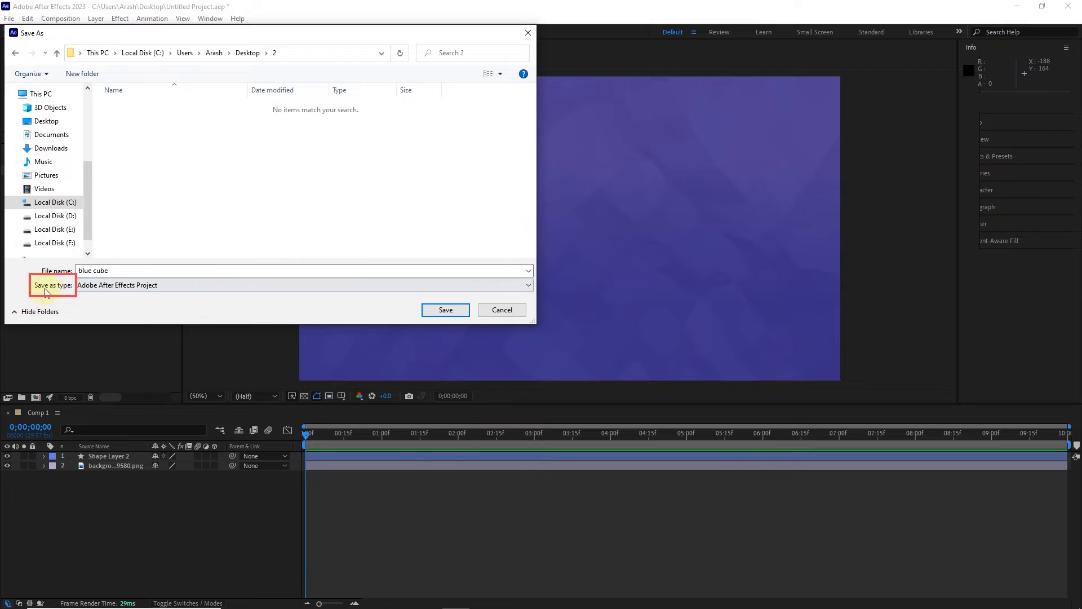
pyautogui.click(303, 284)
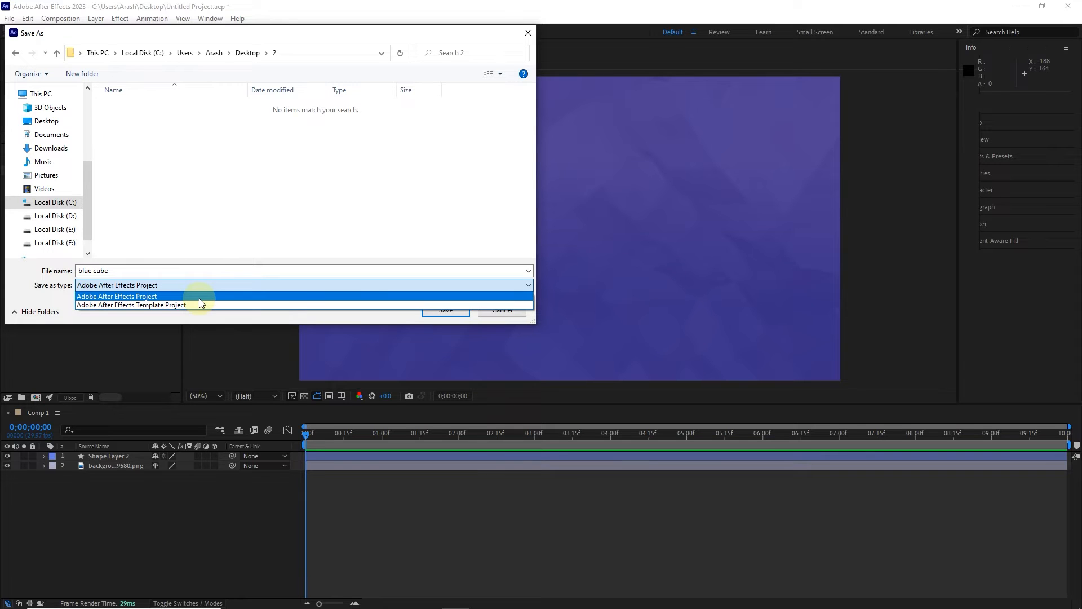
pyautogui.click(116, 296)
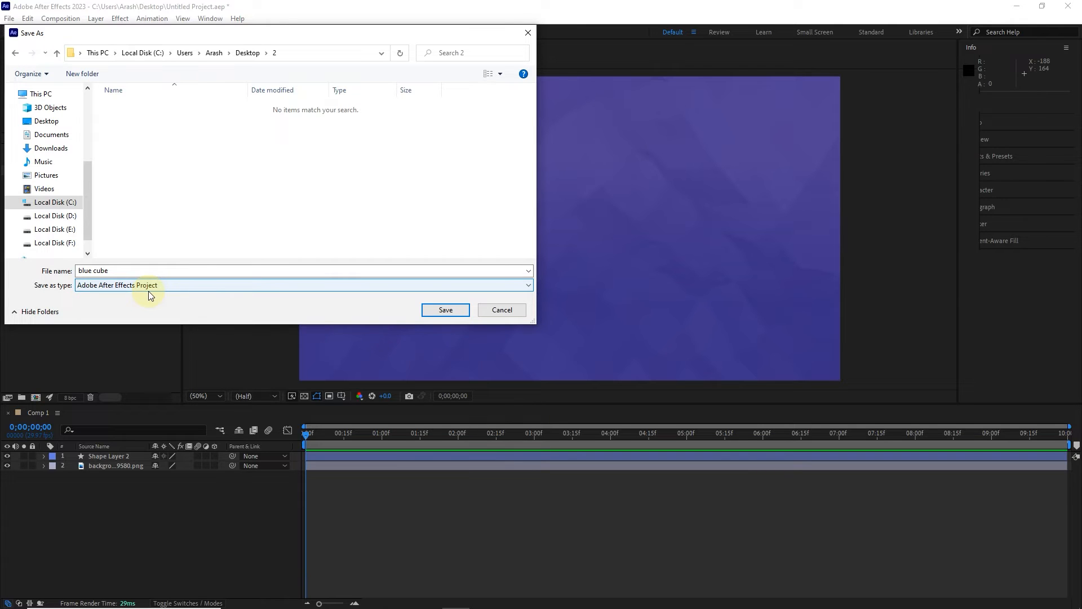
pyautogui.moveTo(445, 309)
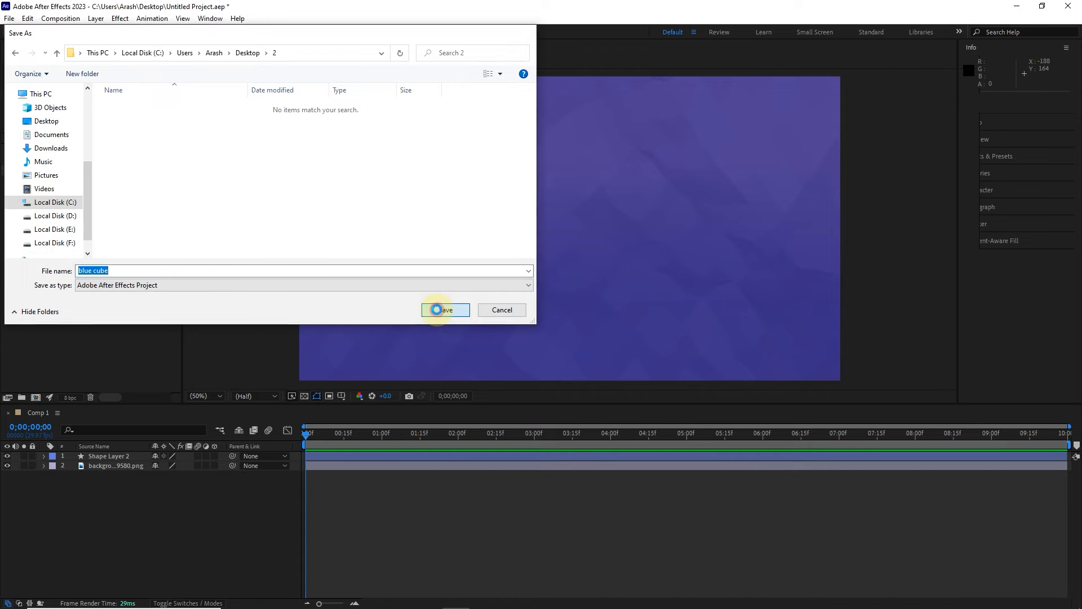
pyautogui.click(445, 309)
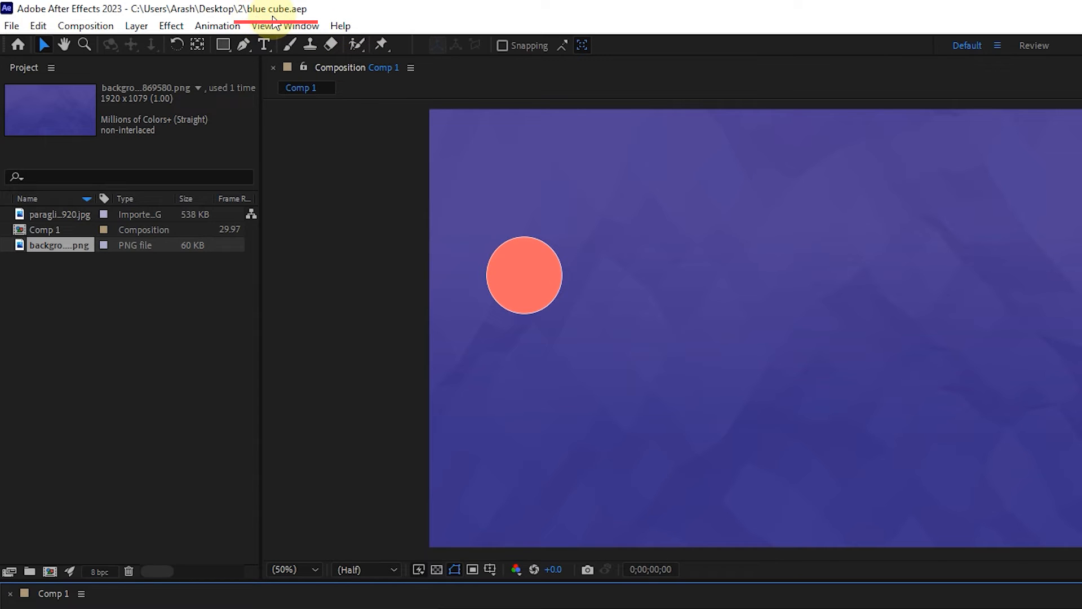
pyautogui.moveTo(267, 26)
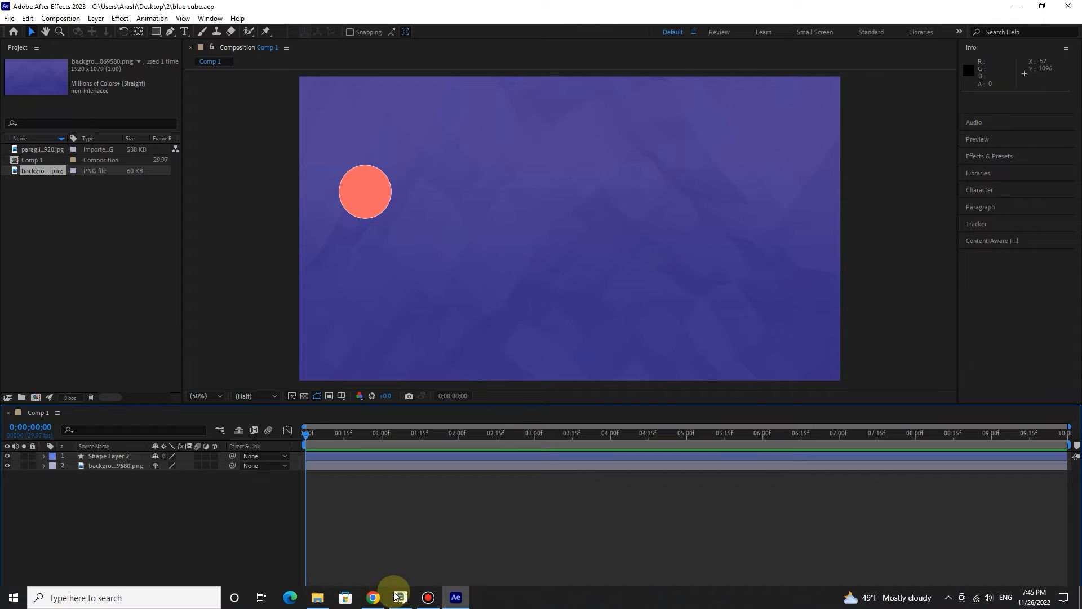
pyautogui.click(316, 597)
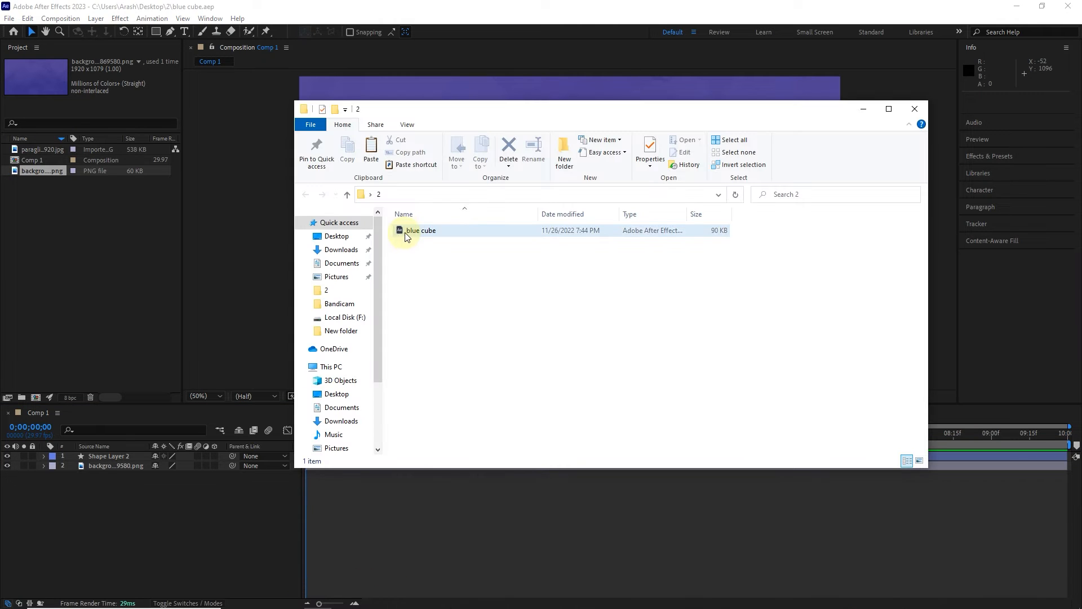
pyautogui.click(387, 250)
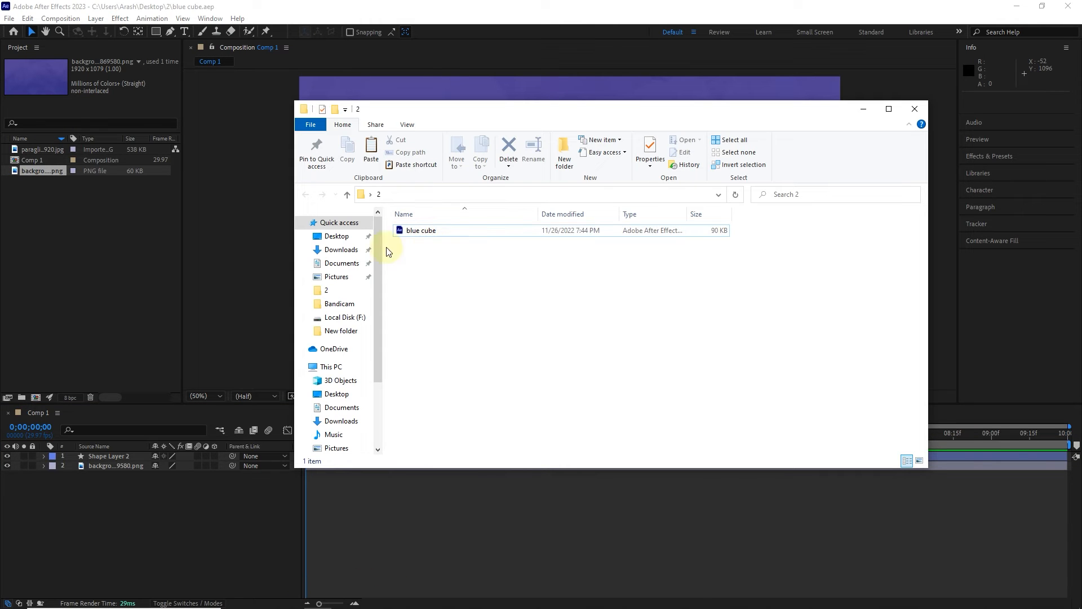
pyautogui.click(914, 108)
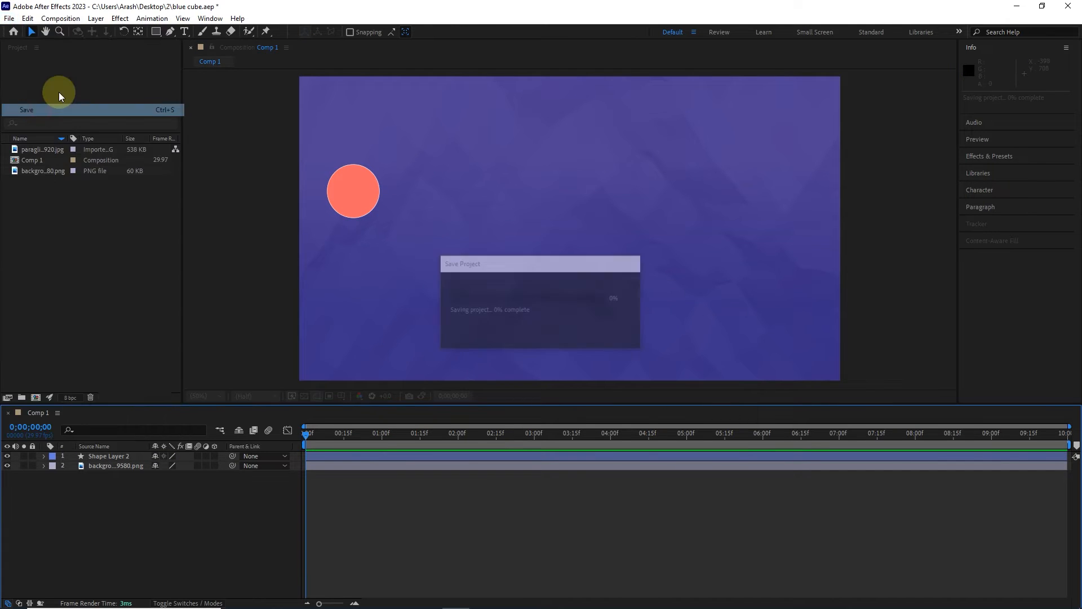
# Save the blue cube project's latest changes with Ctrl+S.
pyautogui.click(26, 109)
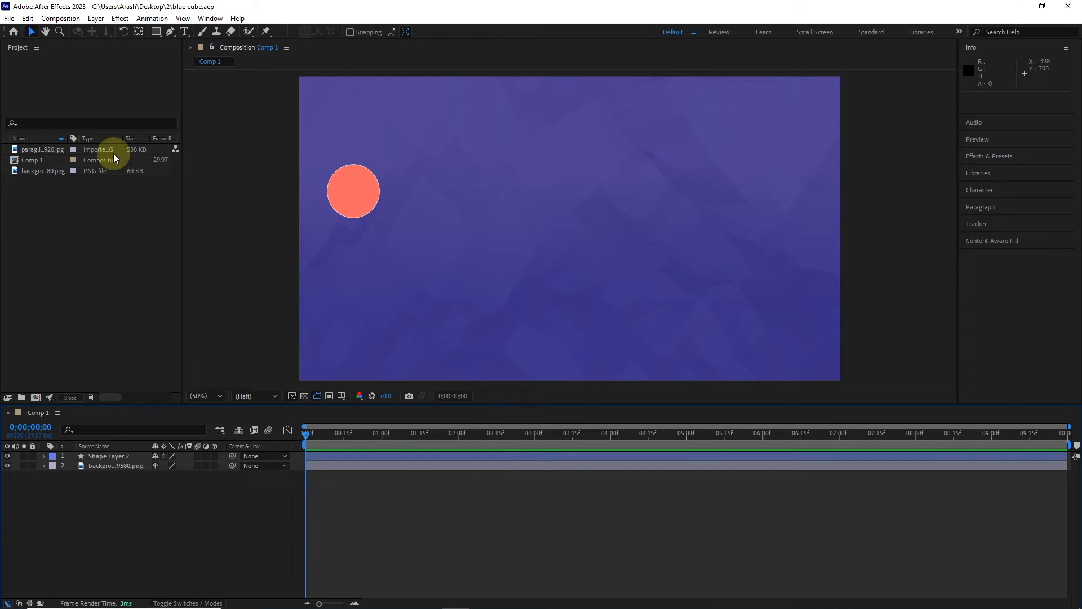
pyautogui.click(9, 18)
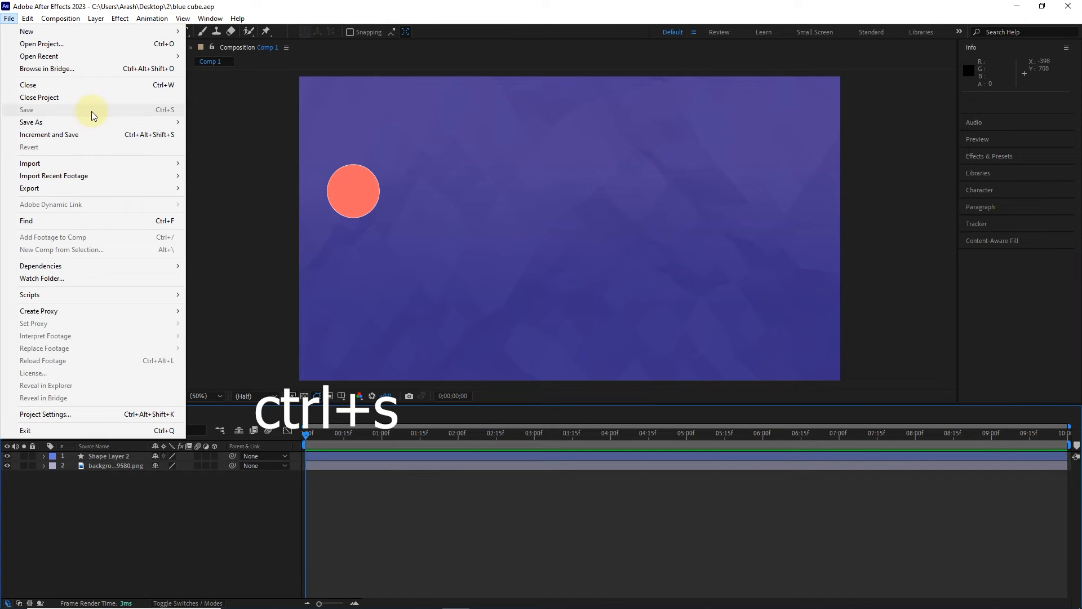
pyautogui.moveTo(166, 117)
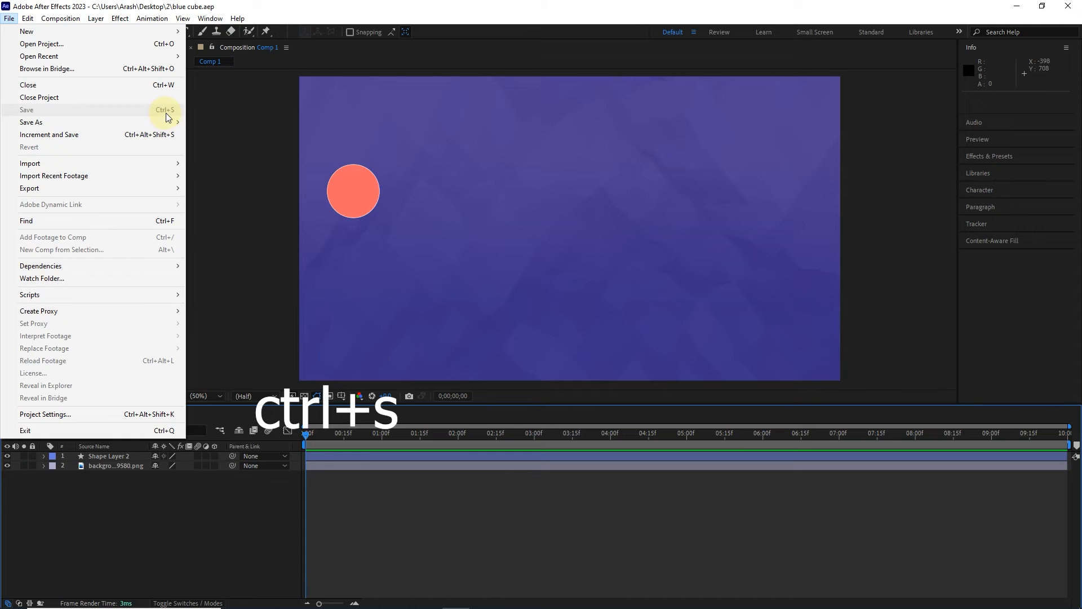
pyautogui.click(26, 109)
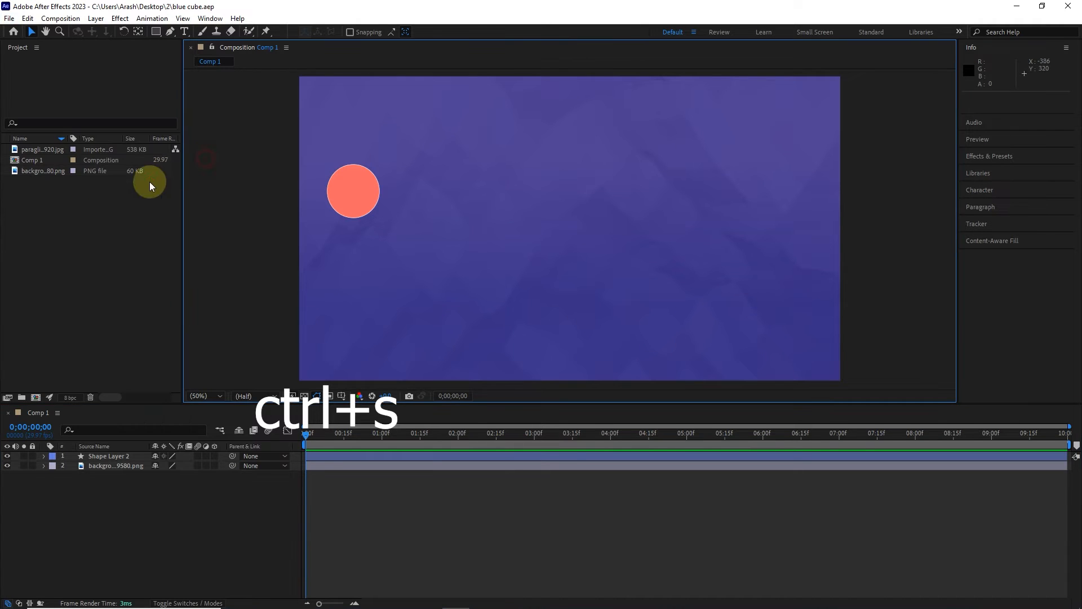
pyautogui.press('ctrl+s')
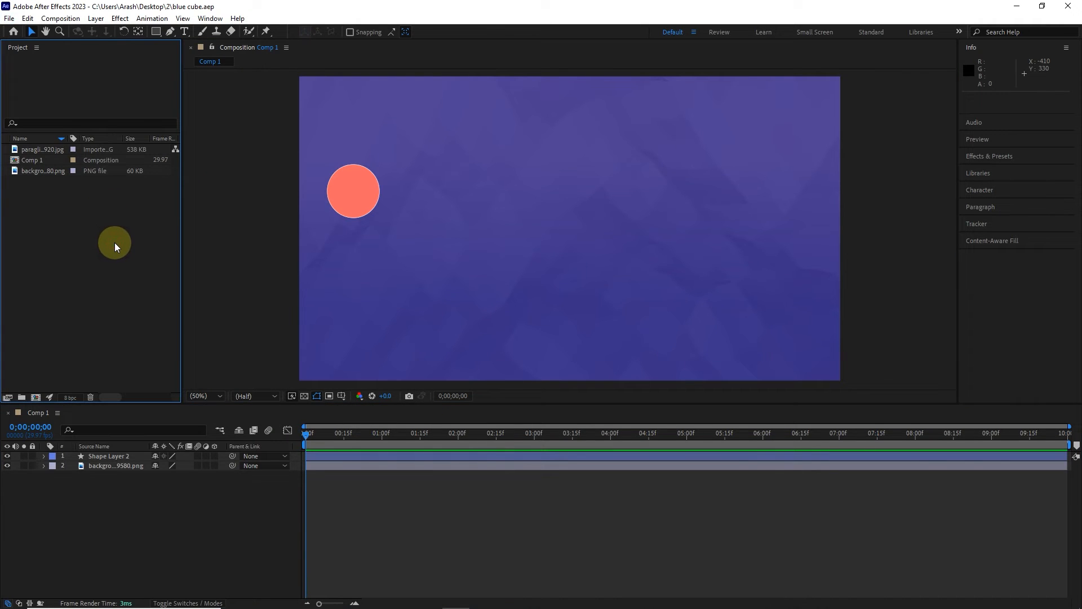
pyautogui.moveTo(83, 82)
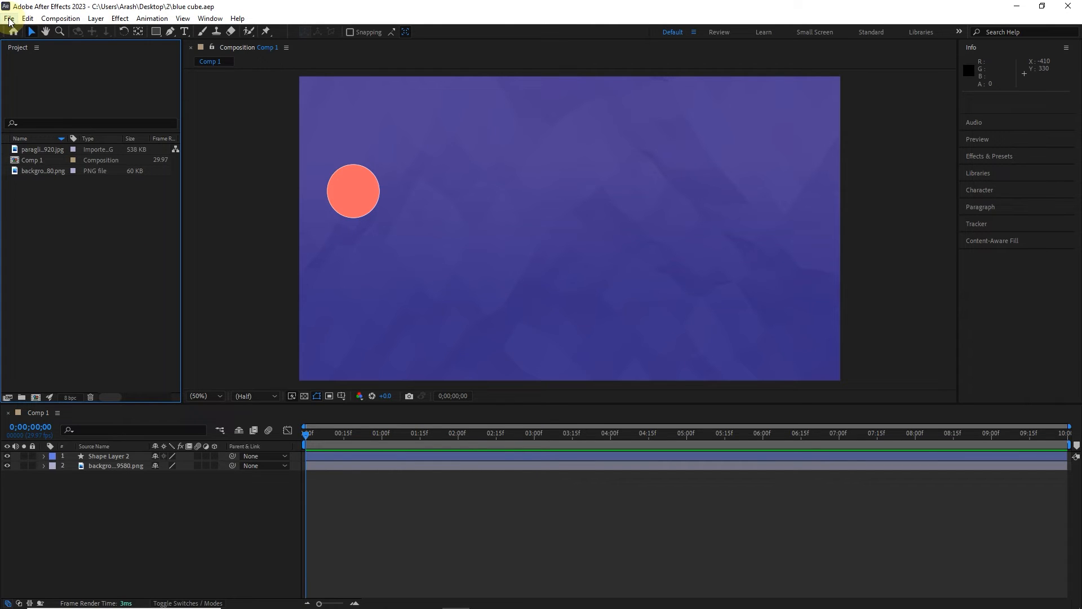
# Save a copy named 'blue cube copy' in folder 2 and check it beside the original in Explorer.
pyautogui.click(9, 18)
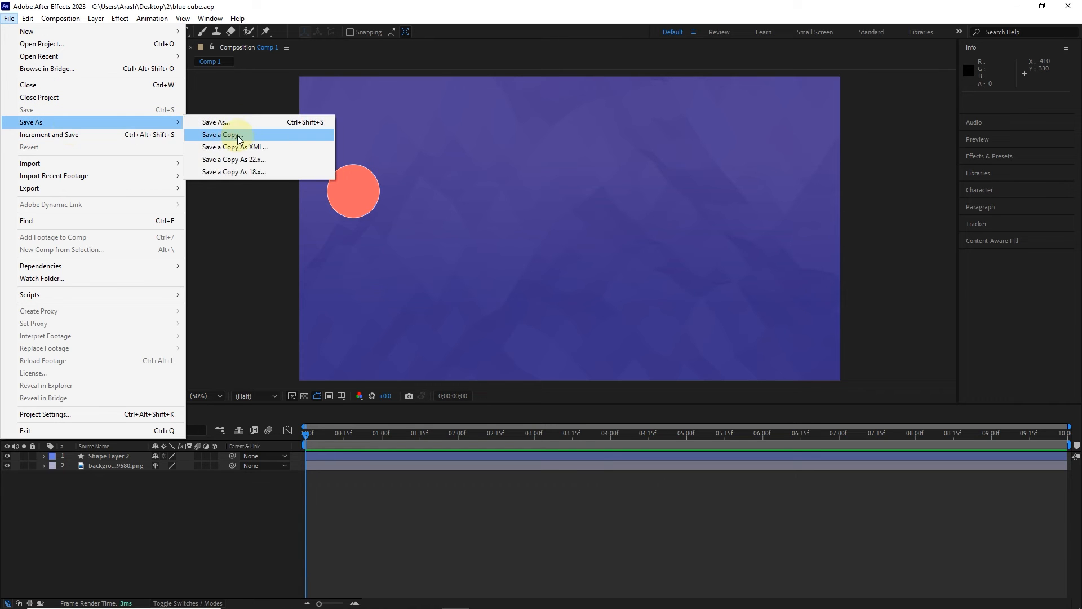
pyautogui.click(222, 134)
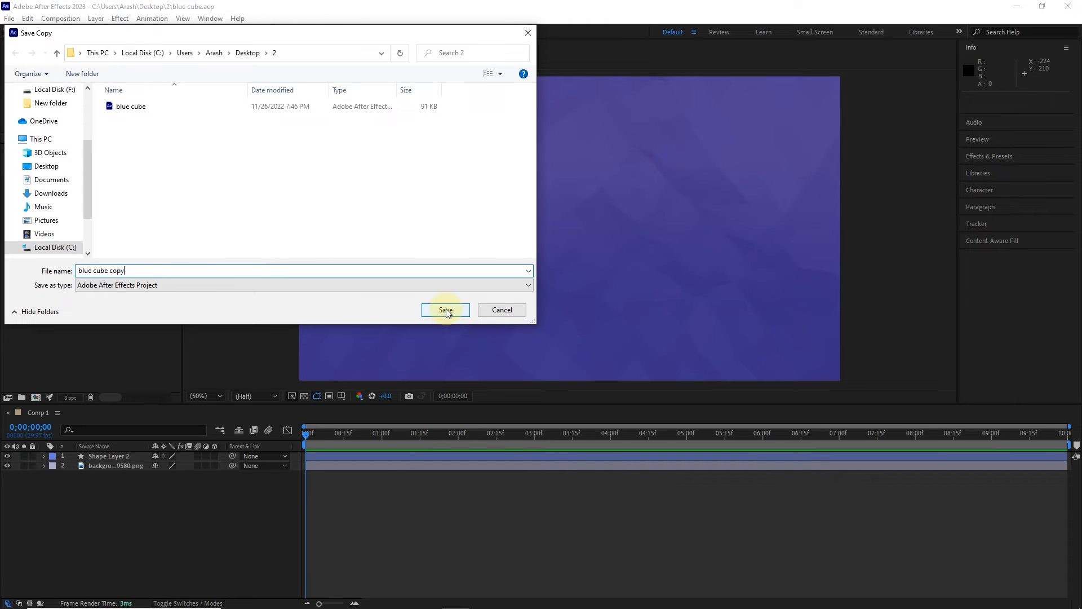
pyautogui.click(445, 308)
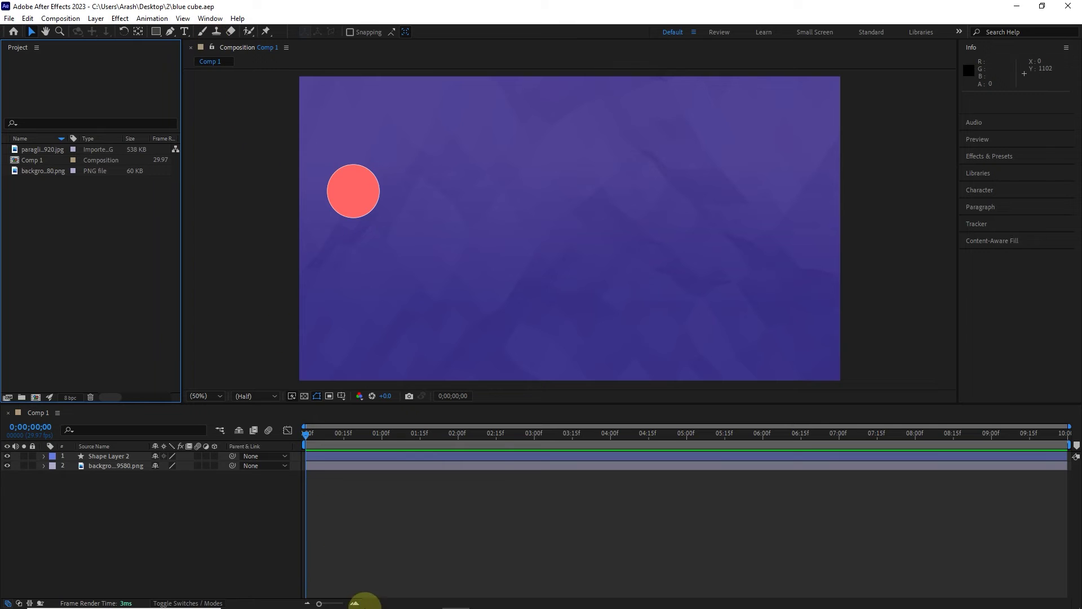
pyautogui.click(317, 601)
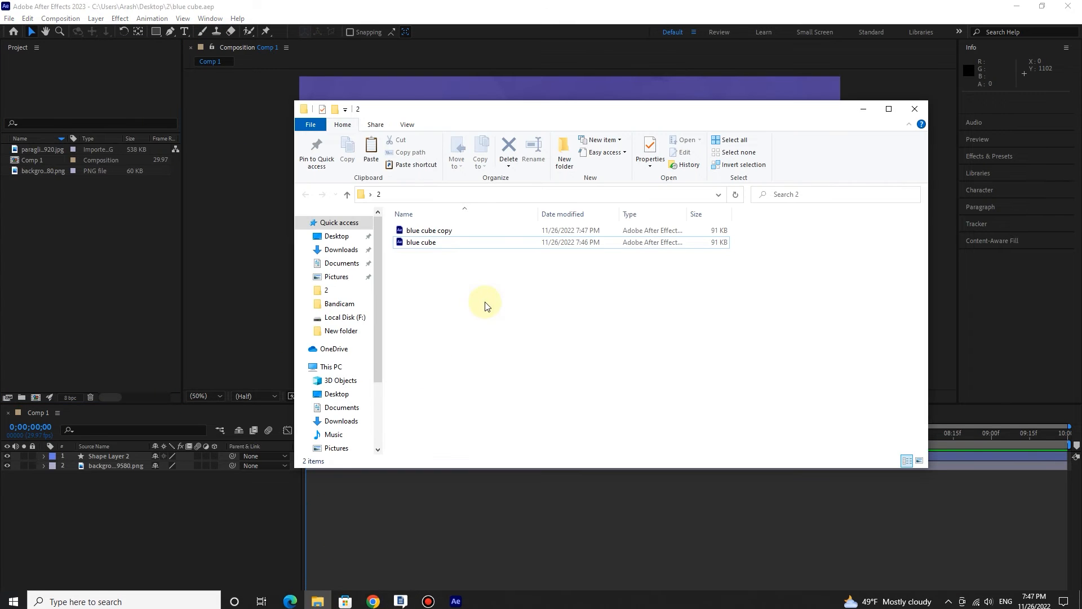
pyautogui.moveTo(420, 242)
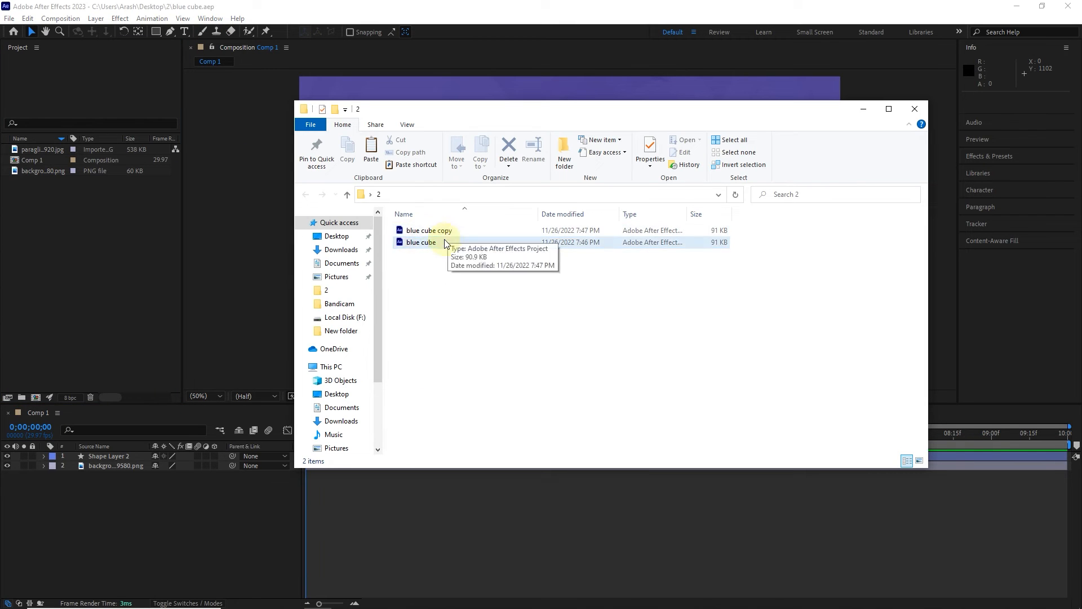
pyautogui.doubleClick(420, 242)
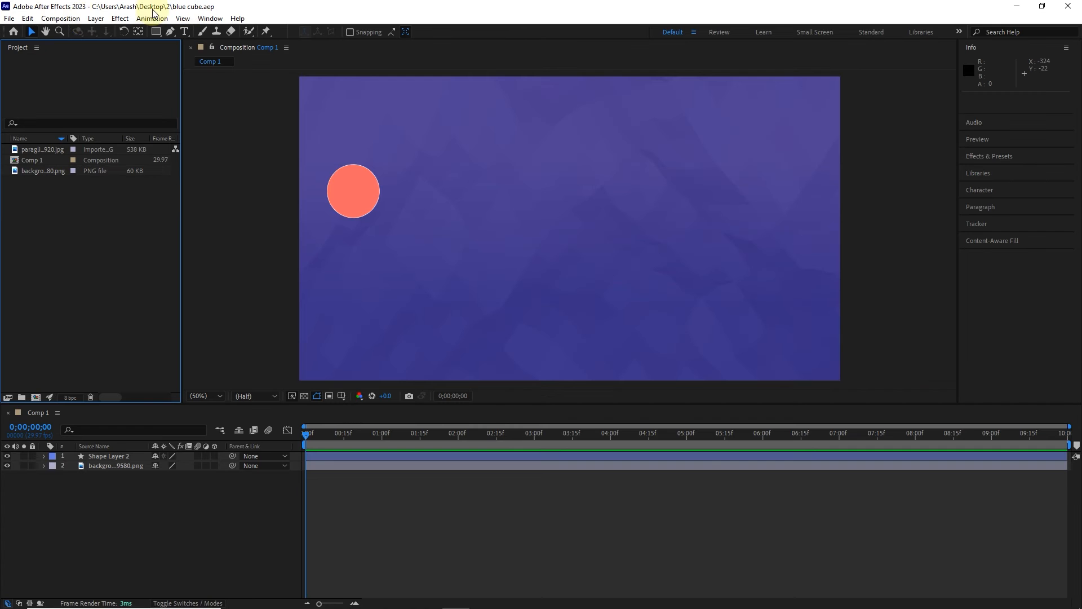
# Use Increment and Save to create the numbered version 'blue cube 2'.
pyautogui.click(9, 18)
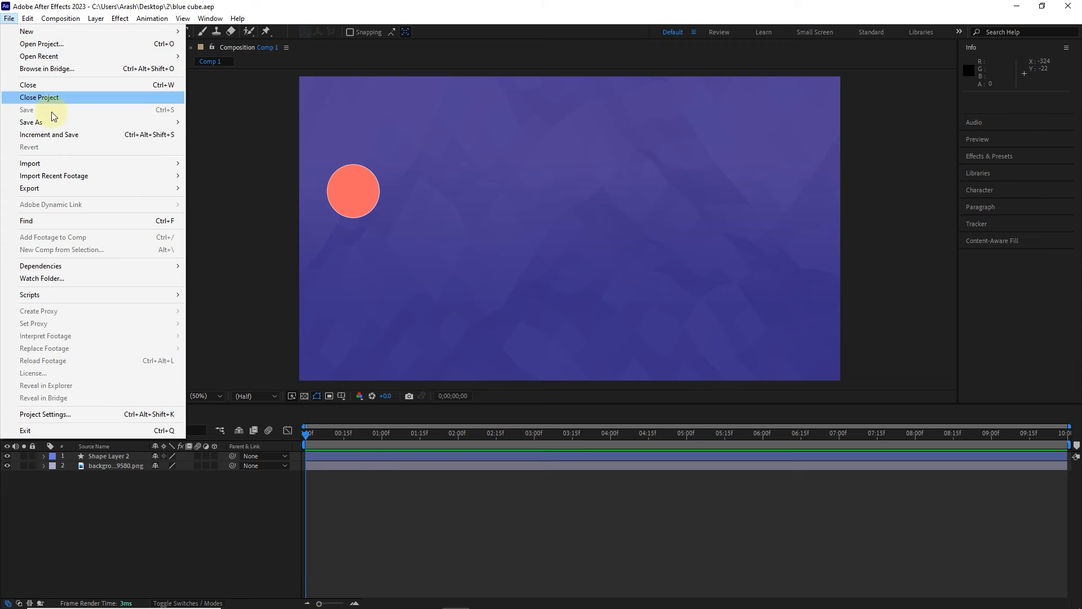
pyautogui.moveTo(100, 135)
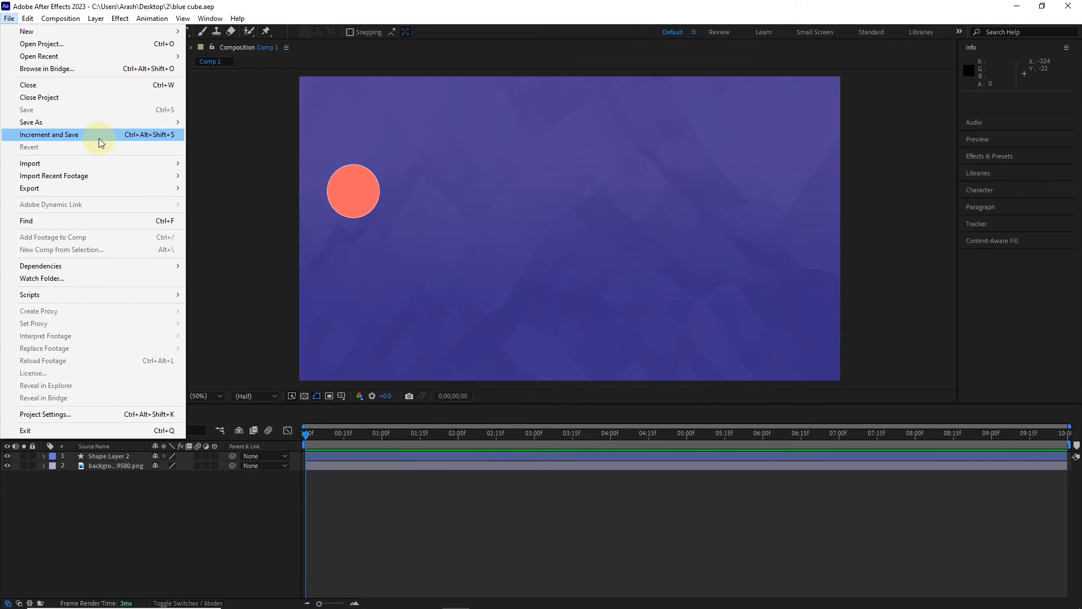
pyautogui.click(49, 134)
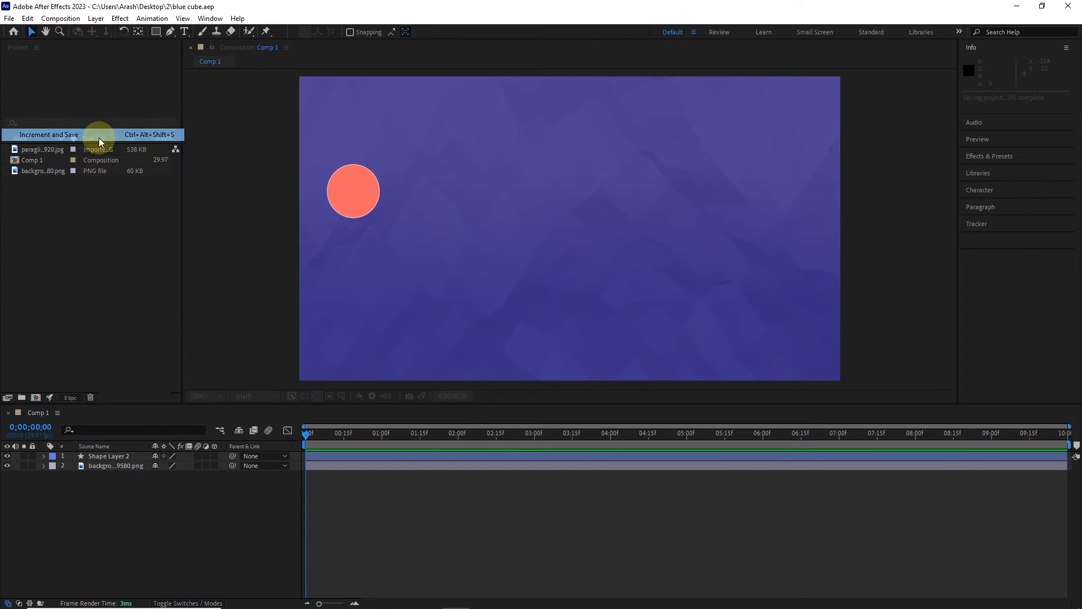
pyautogui.click(48, 134)
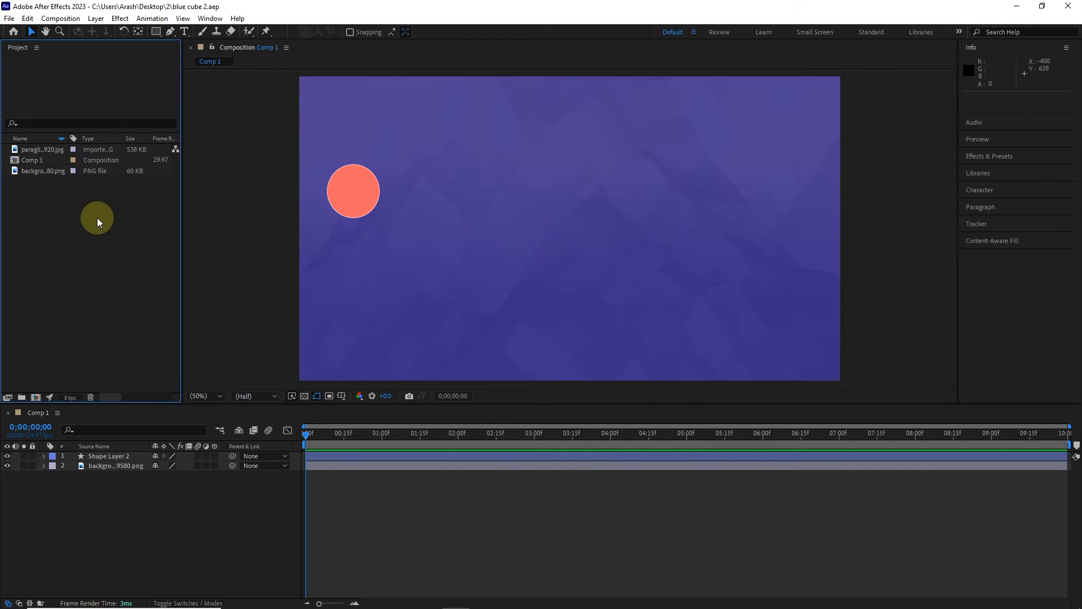
pyautogui.moveTo(433, 598)
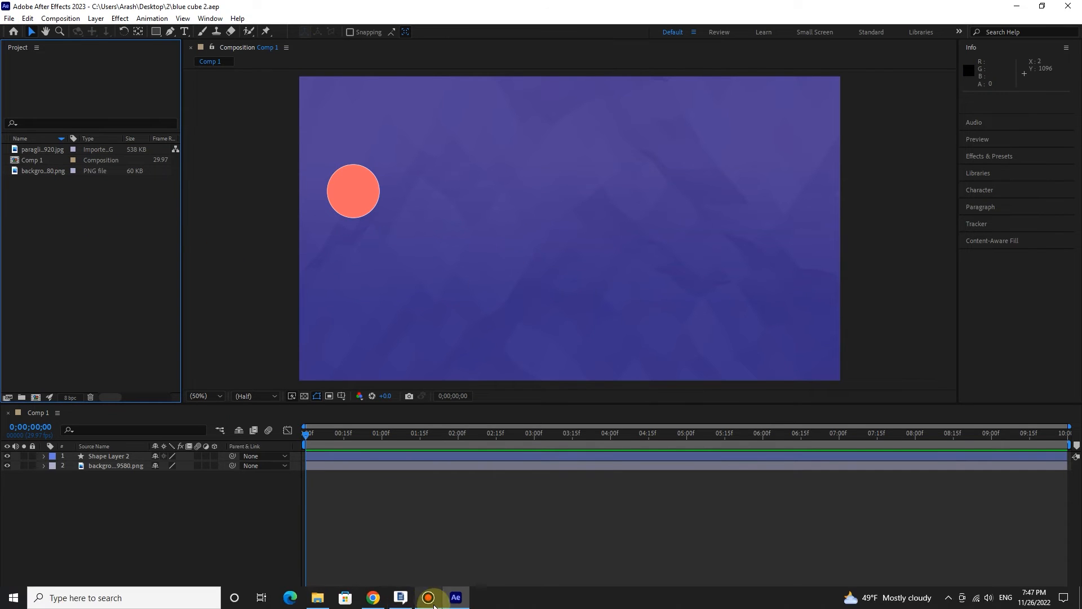
pyautogui.click(317, 598)
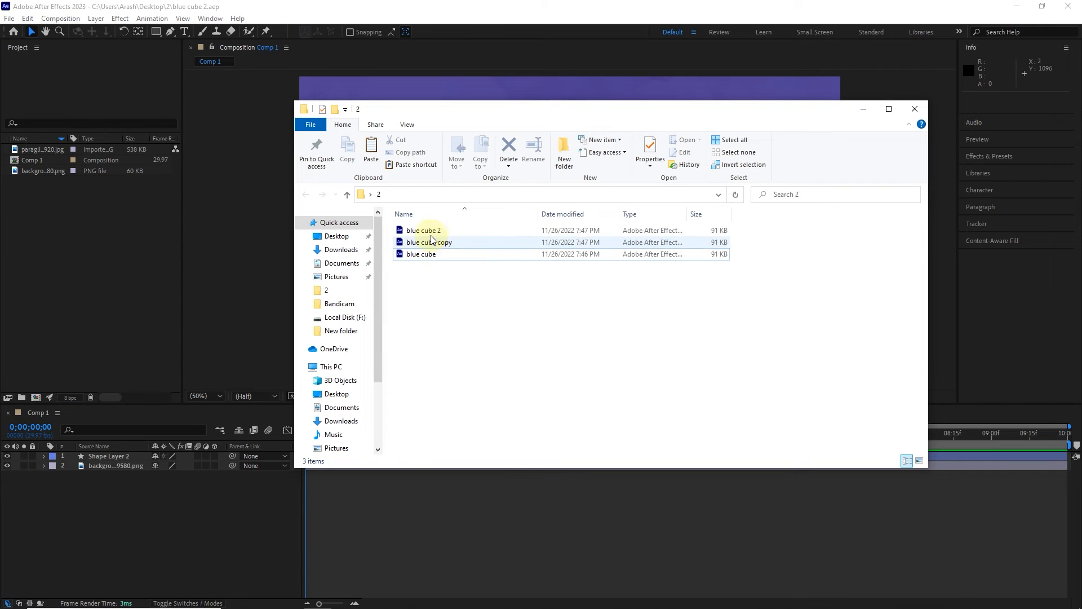
pyautogui.click(422, 230)
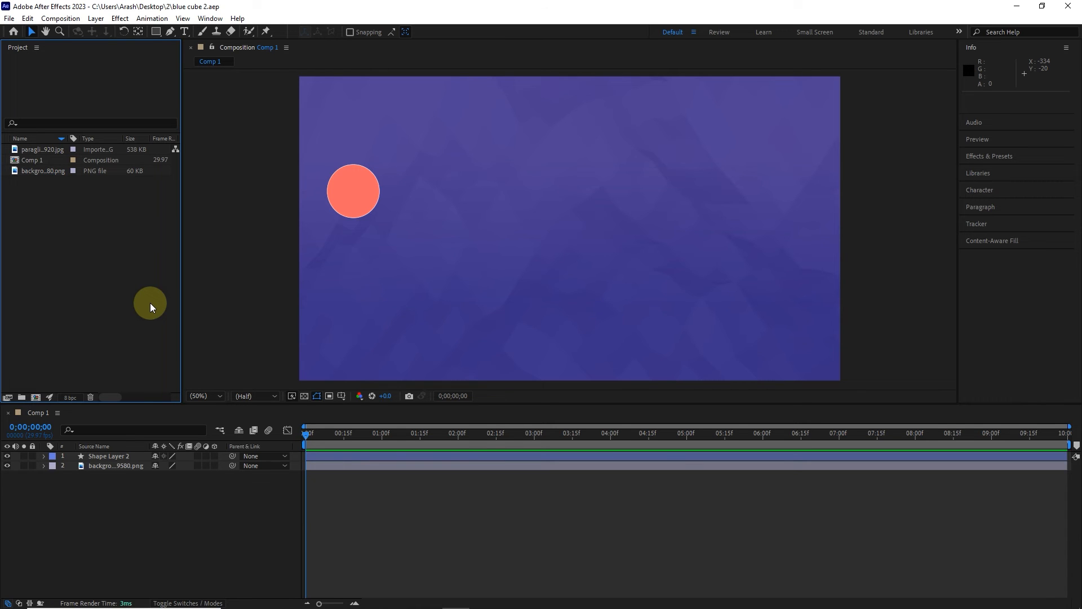
# Collect Files with all source footage into a new 'blue cube 2 folder'.
pyautogui.click(9, 18)
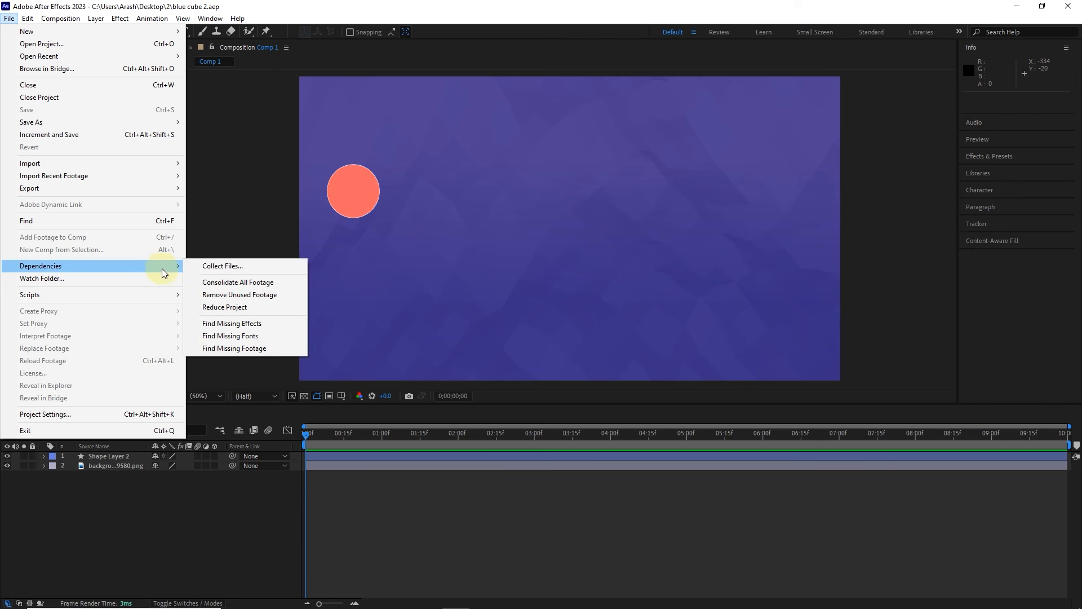
pyautogui.click(222, 266)
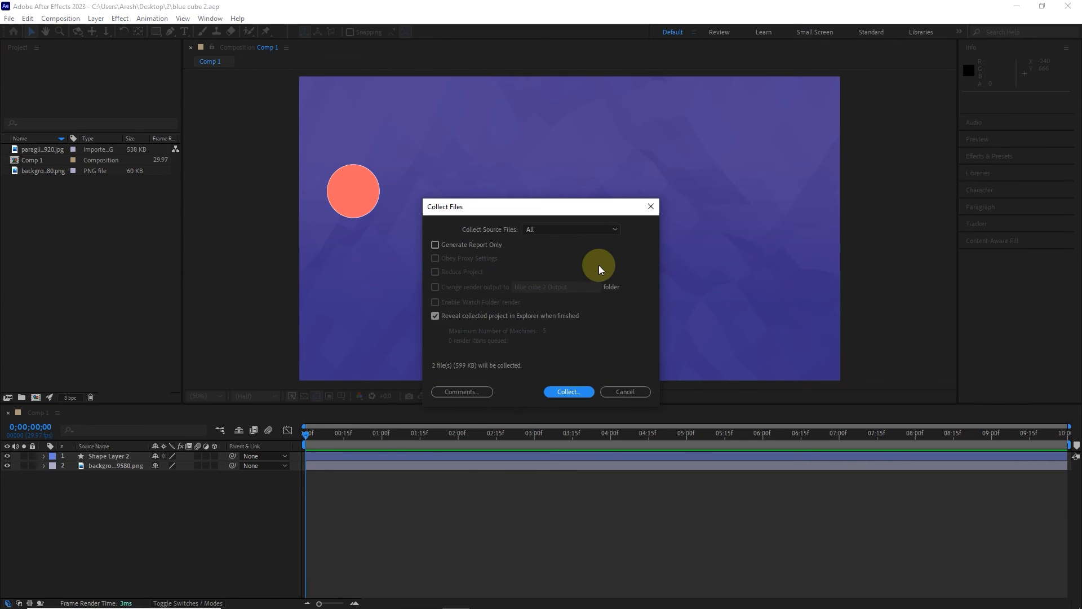
pyautogui.click(570, 228)
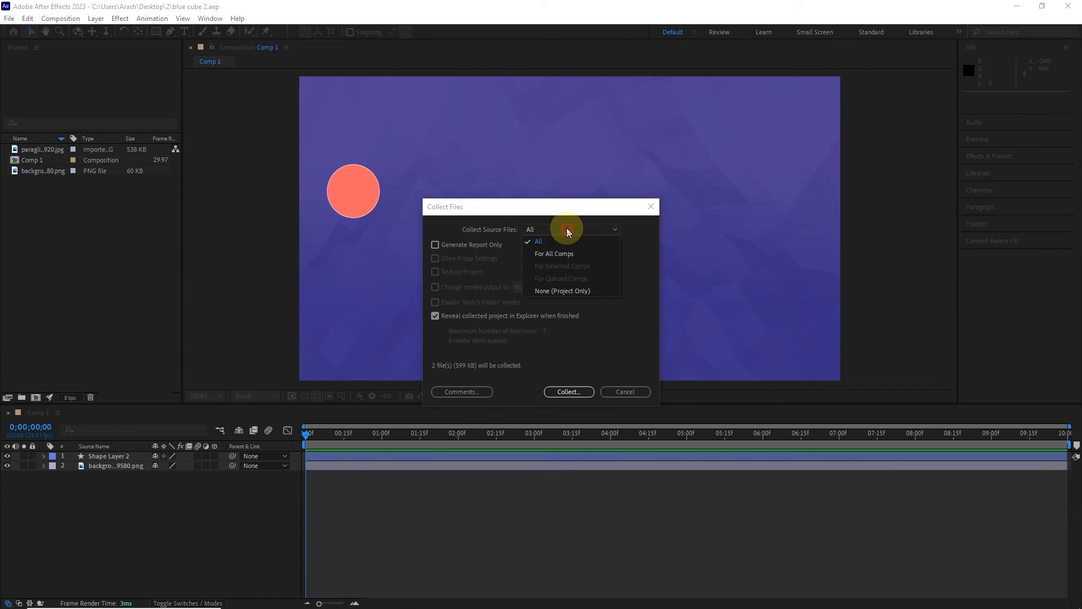
pyautogui.click(571, 229)
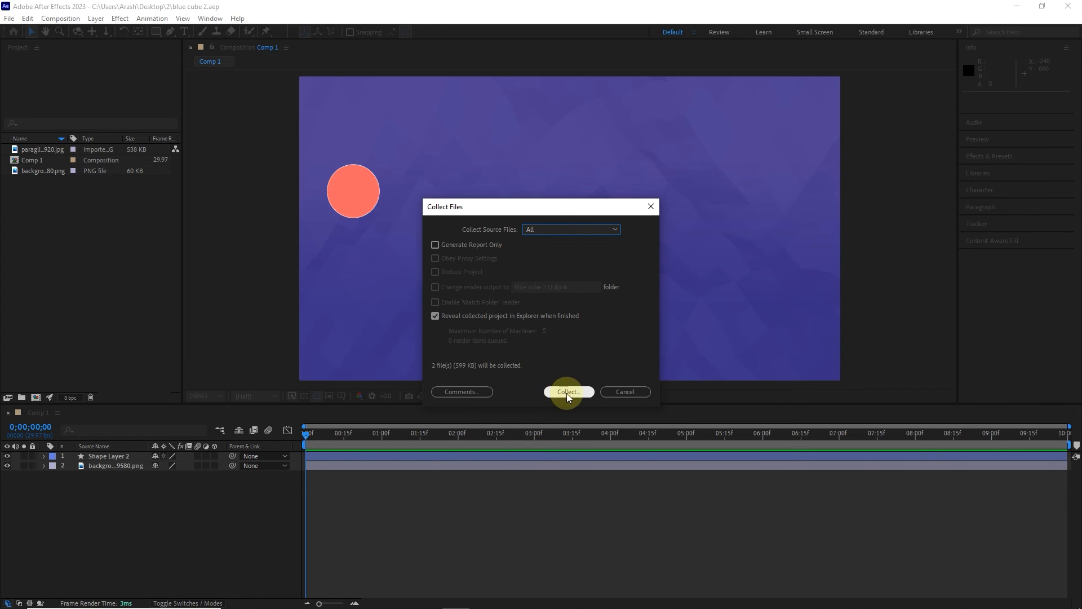
pyautogui.click(567, 391)
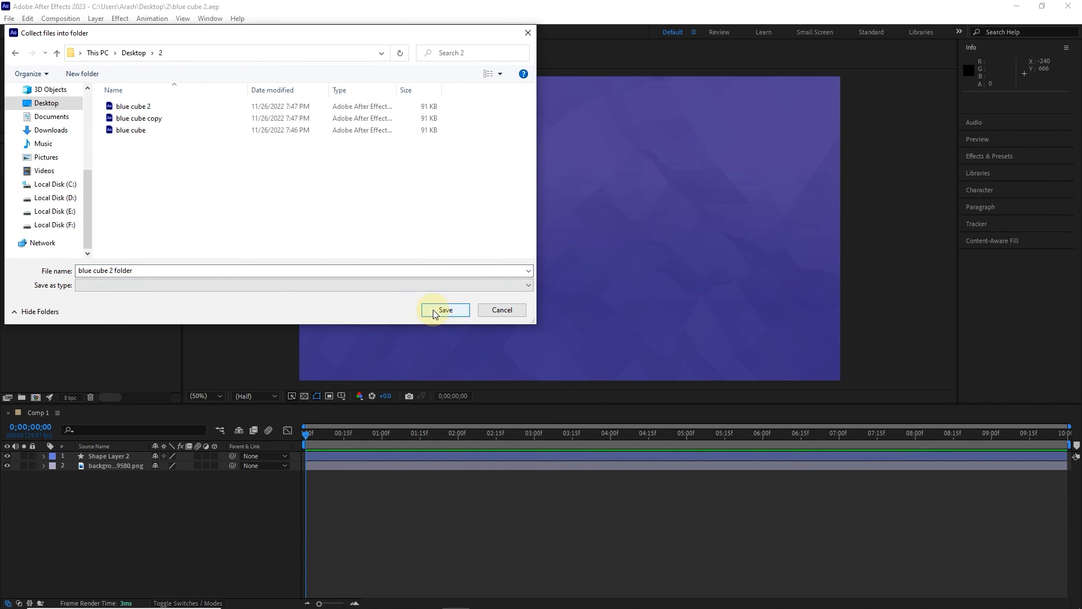
pyautogui.click(444, 310)
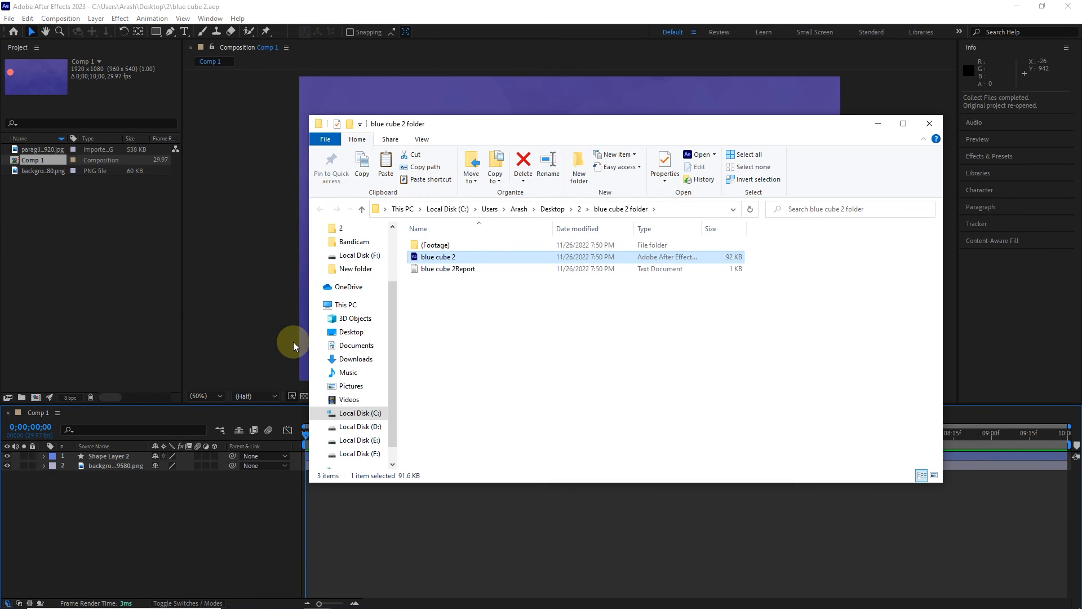
pyautogui.moveTo(440, 286)
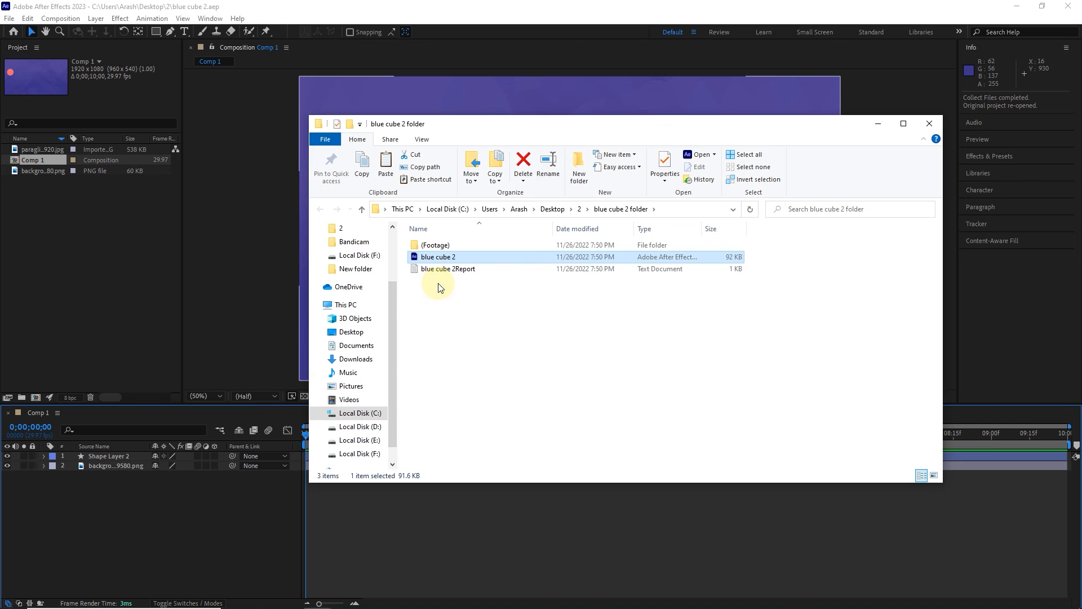
pyautogui.moveTo(447, 276)
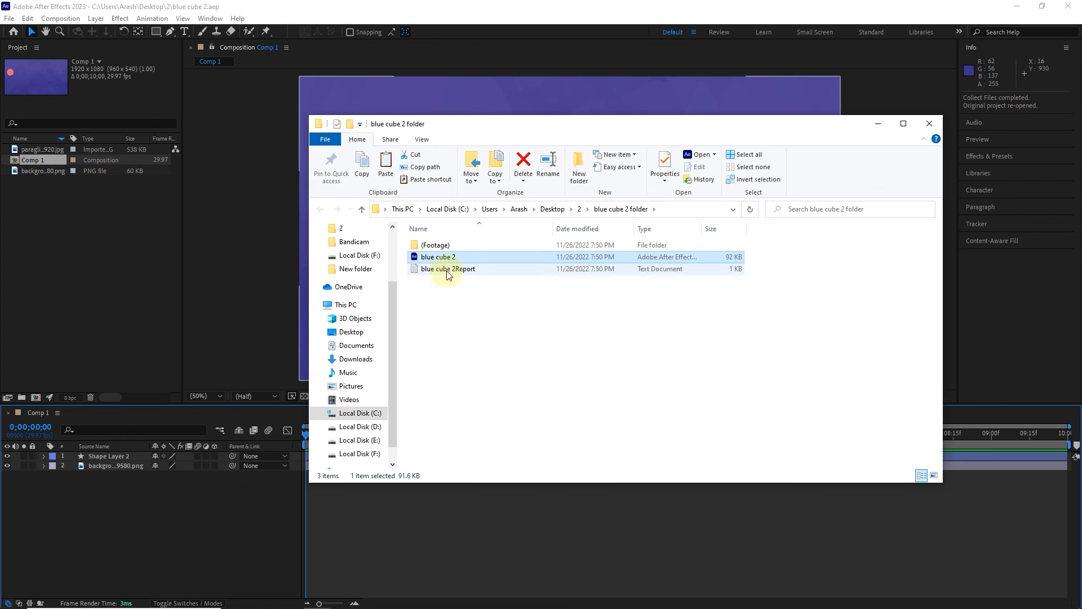
# Inspect the (Footage) folder's collected images, then close the Explorer window.
pyautogui.click(435, 244)
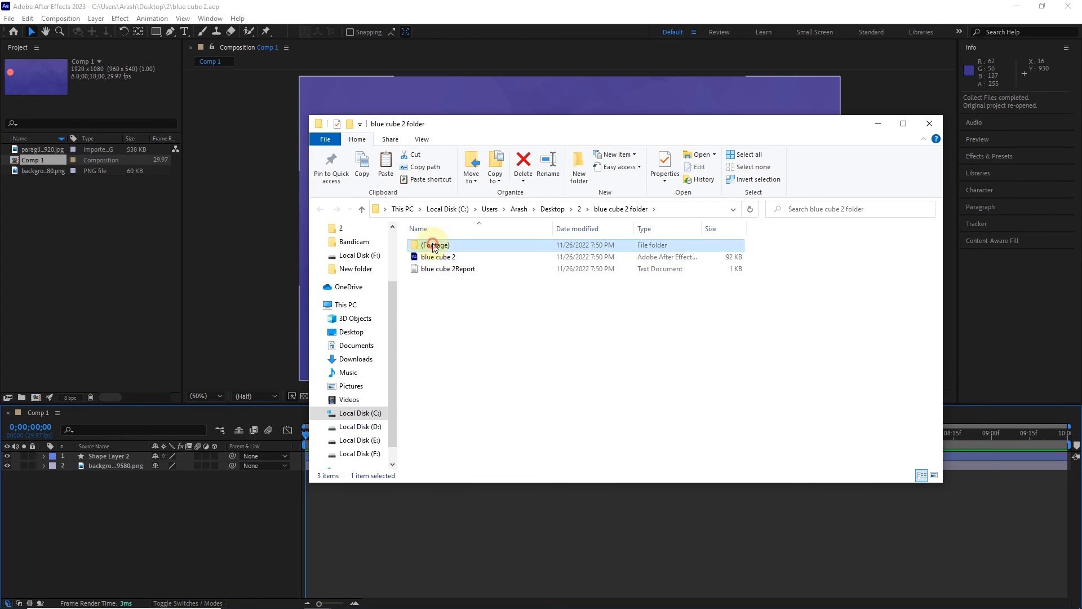
pyautogui.doubleClick(435, 245)
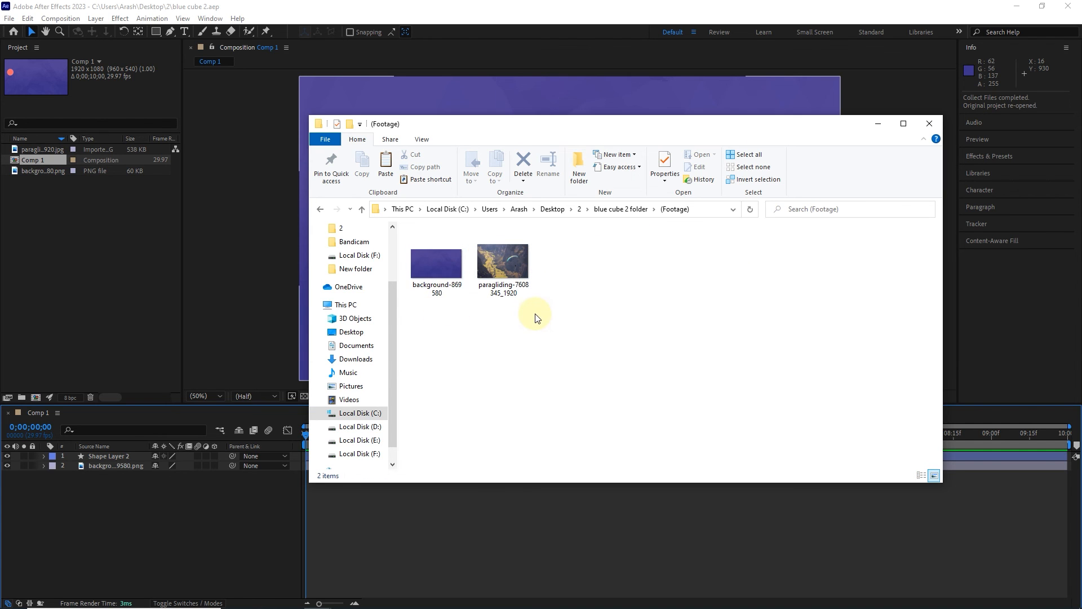
pyautogui.moveTo(373, 227)
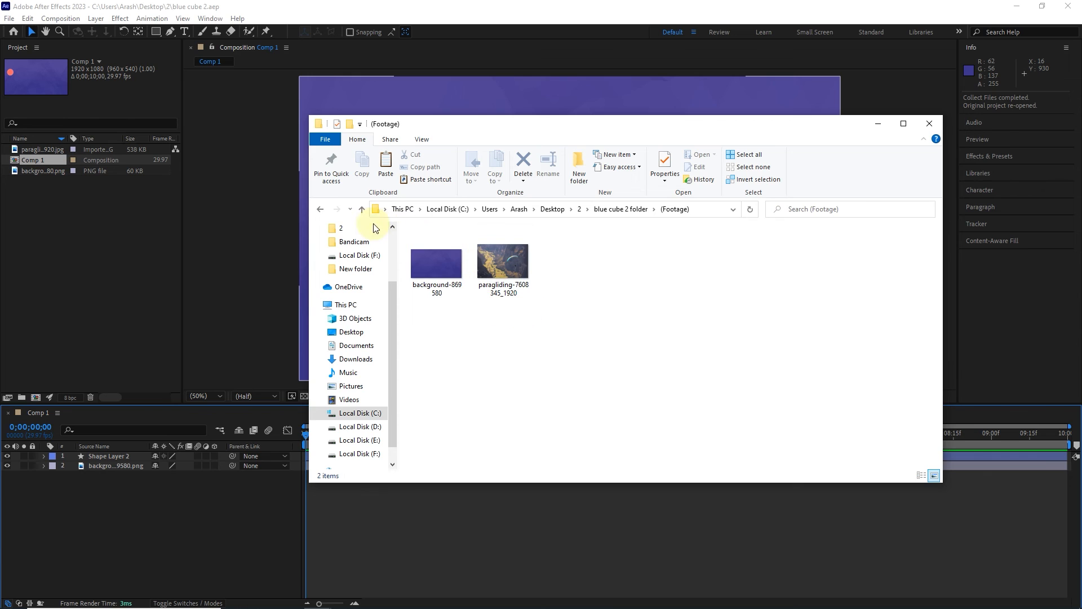
pyautogui.click(361, 209)
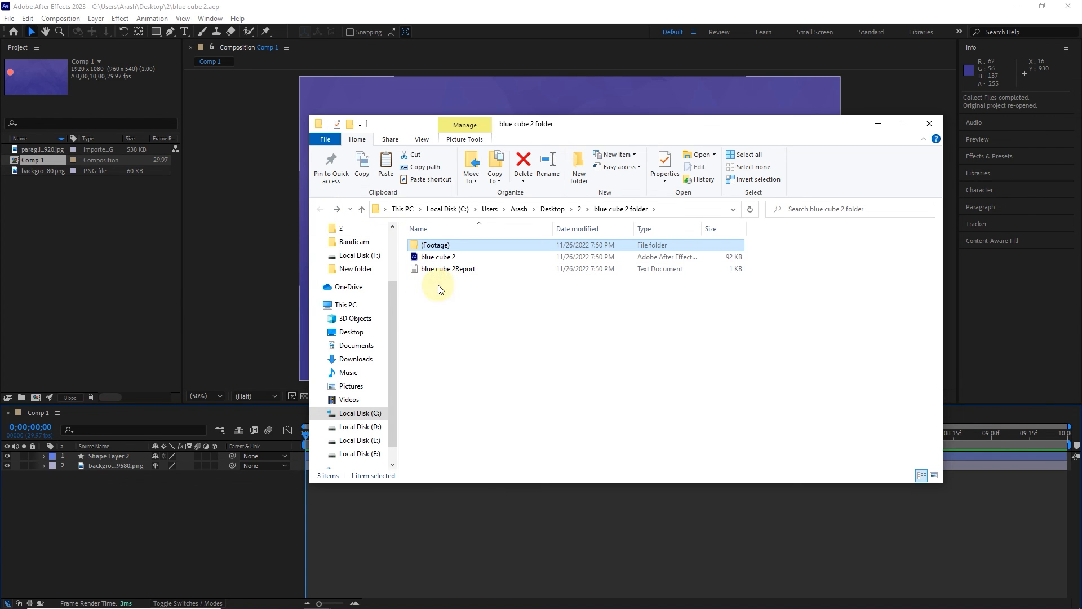
pyautogui.click(928, 124)
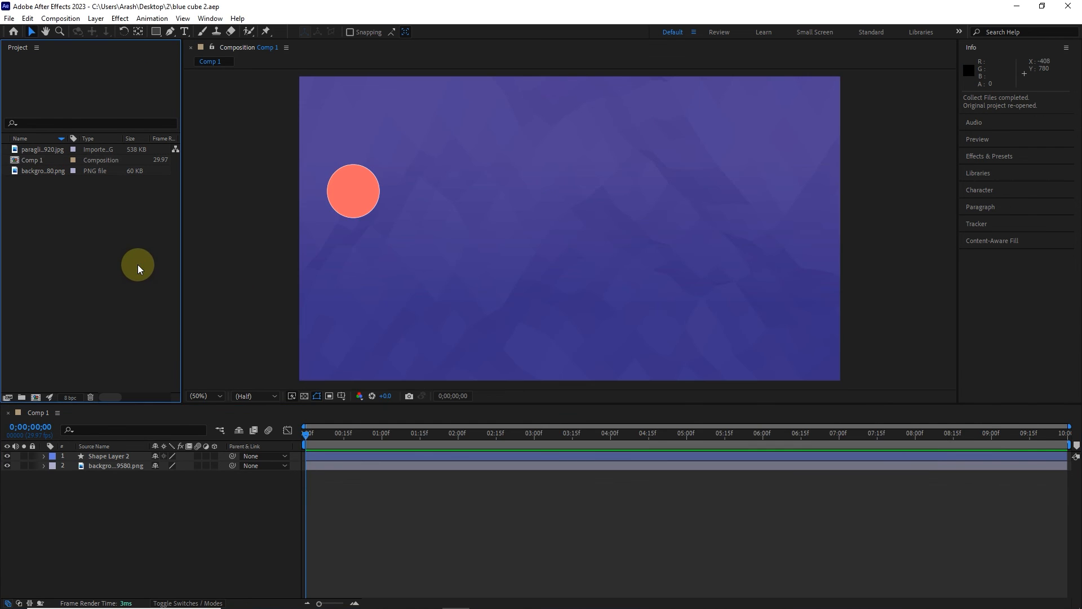
# Close the project and reopen 'blue cube 2' from inside blue cube 2 folder.
pyautogui.click(9, 18)
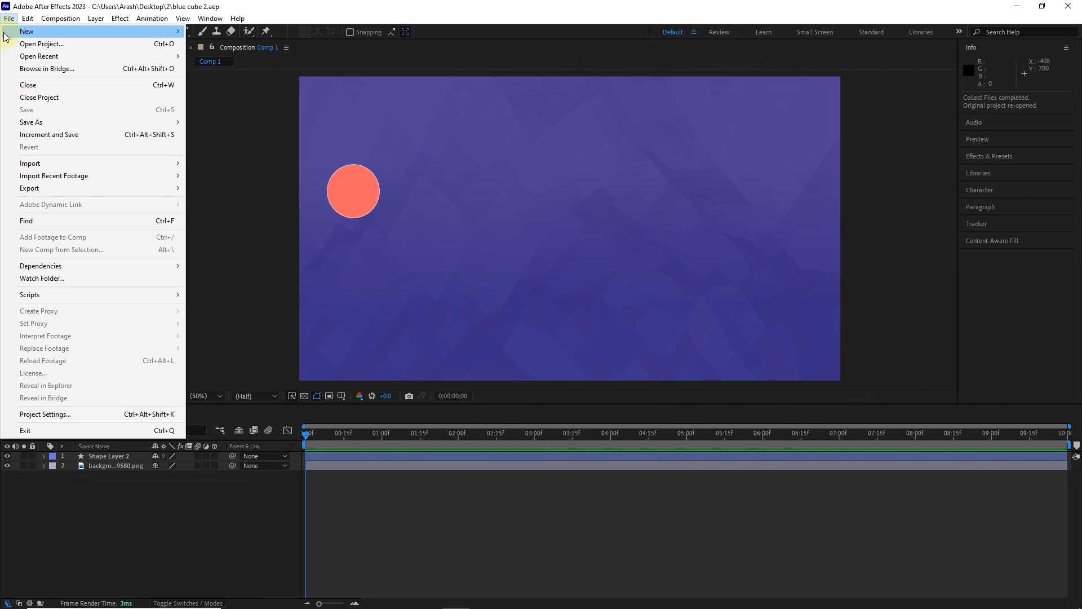
pyautogui.click(39, 97)
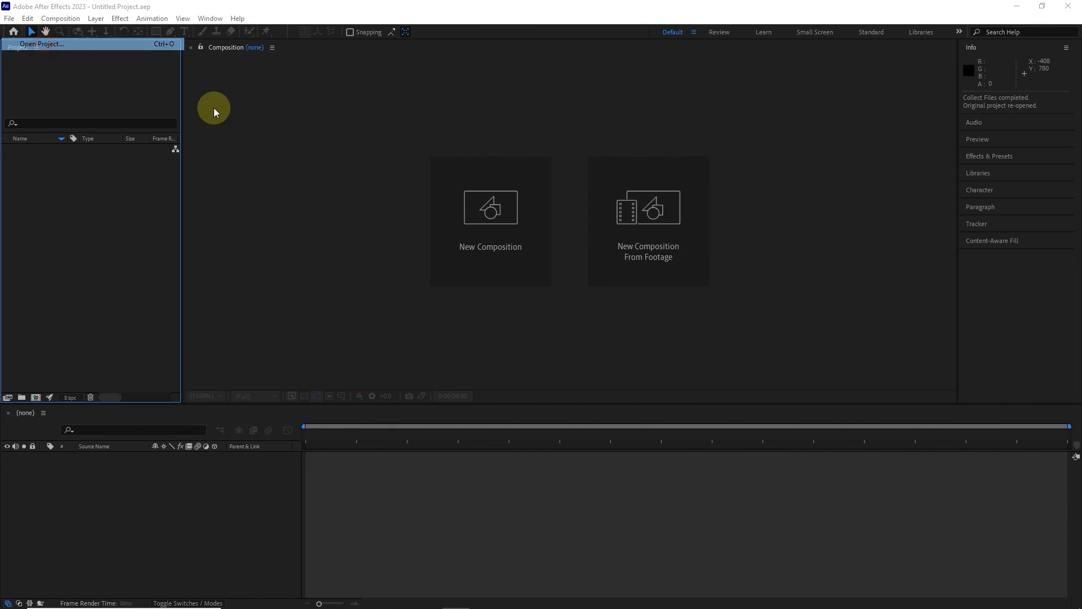
pyautogui.click(42, 44)
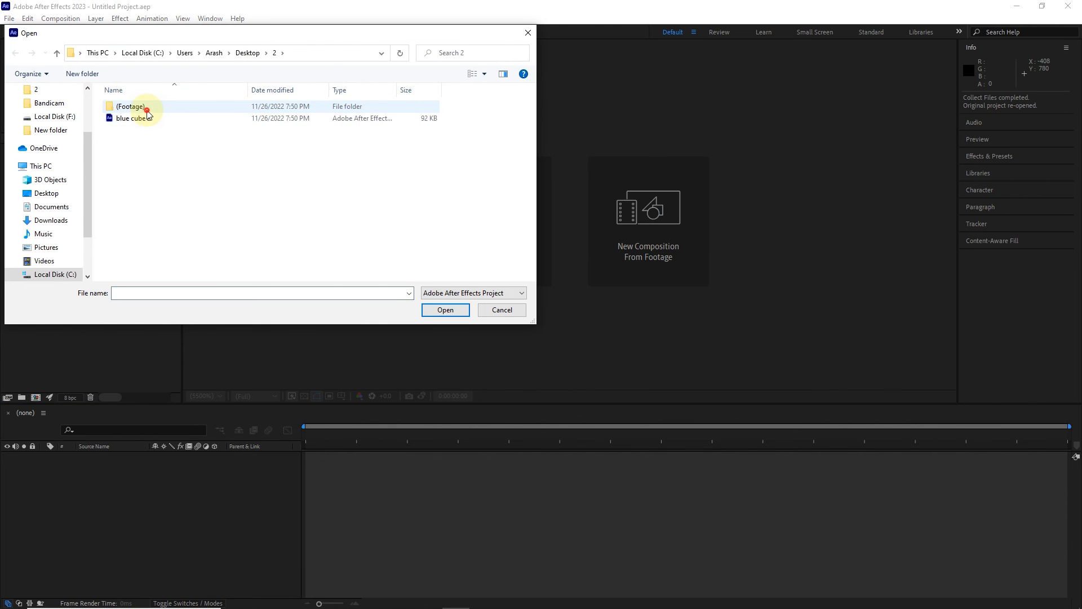
pyautogui.click(133, 118)
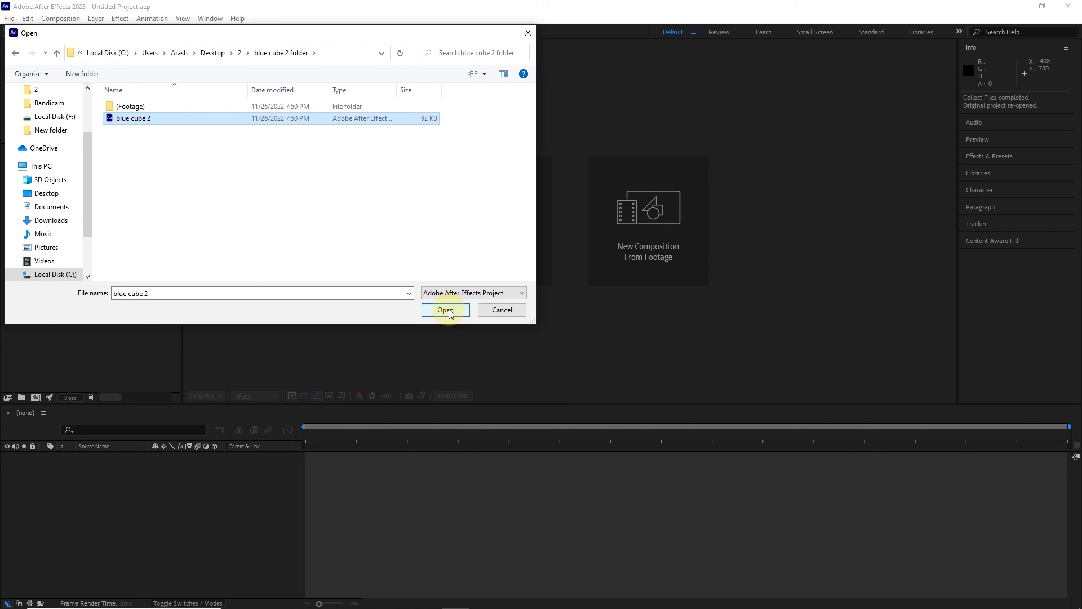
pyautogui.click(446, 310)
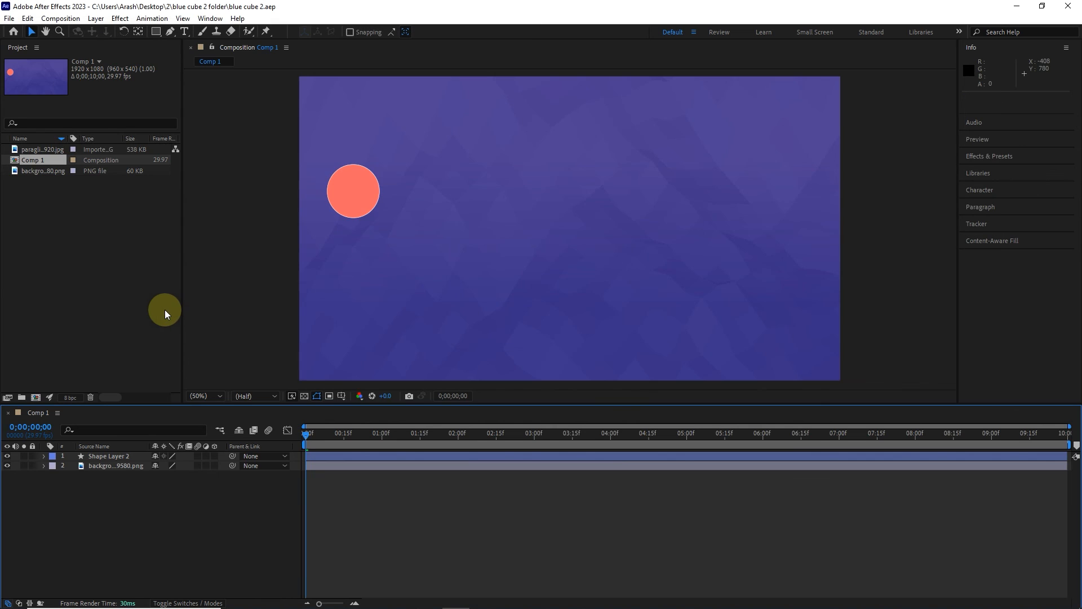
pyautogui.moveTo(139, 291)
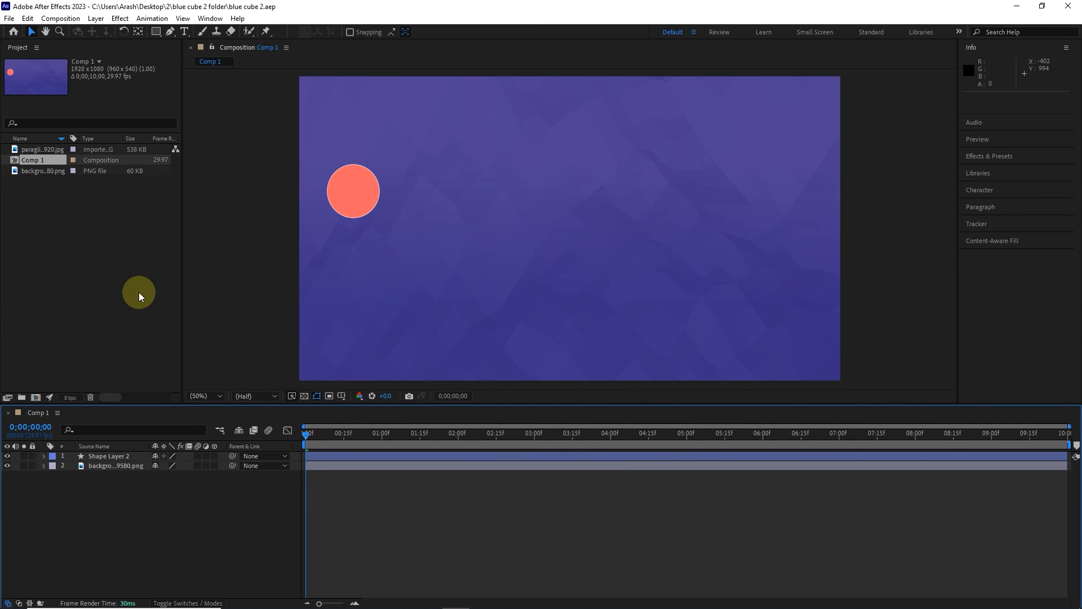